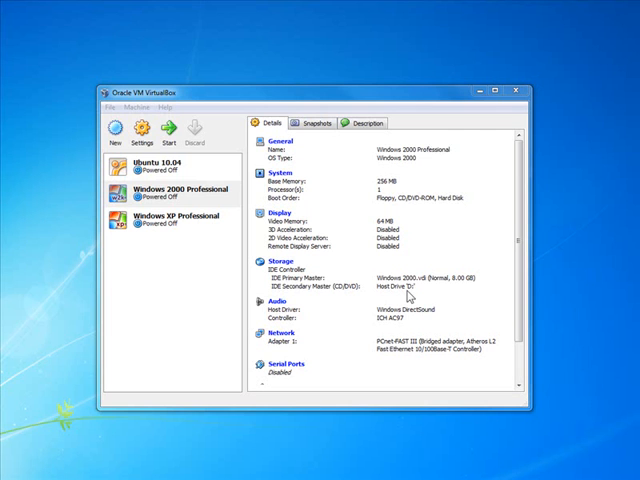
{"action": "mouse_move", "coordinate": [408, 298]}
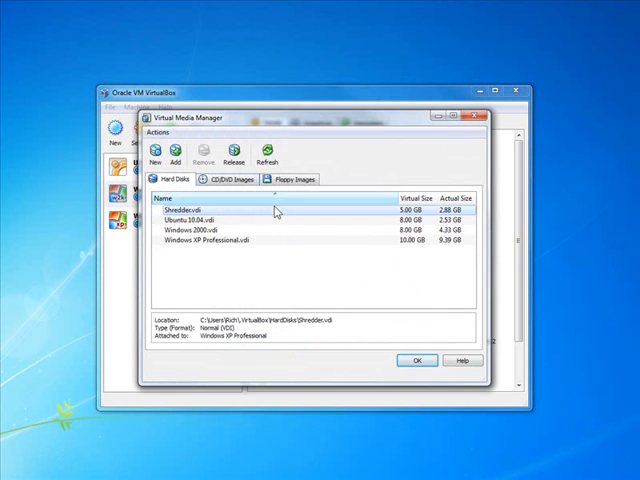
Register install.IMA under Floppy Images in the Virtual Media Manager, then close it
{"action": "left_click", "coordinate": [231, 178]}
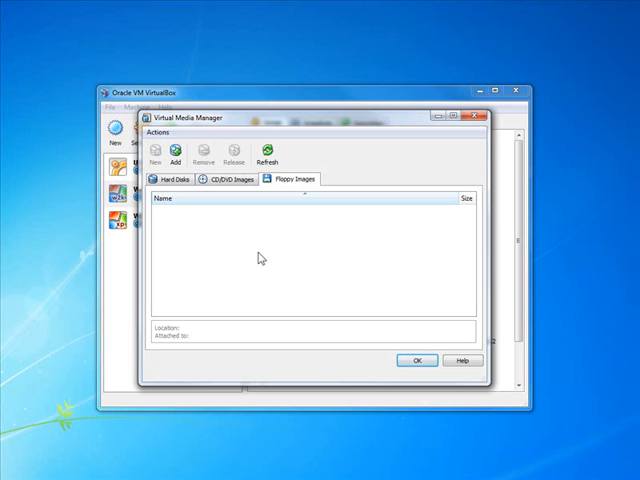
{"action": "mouse_move", "coordinate": [227, 239]}
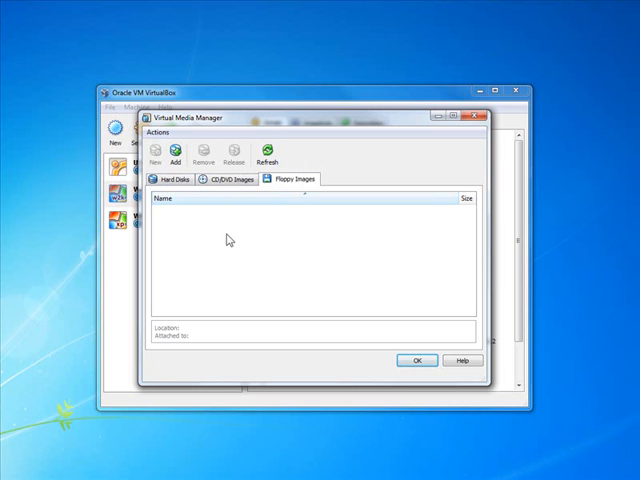
{"action": "left_click", "coordinate": [168, 153]}
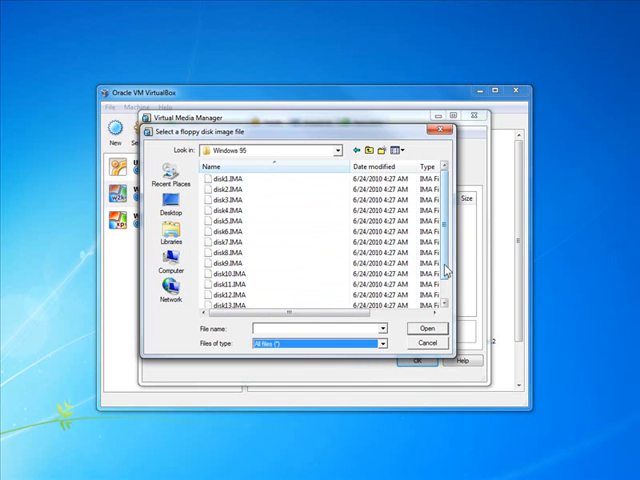
{"action": "scroll", "scroll_direction": "down", "scroll_amount": 3}
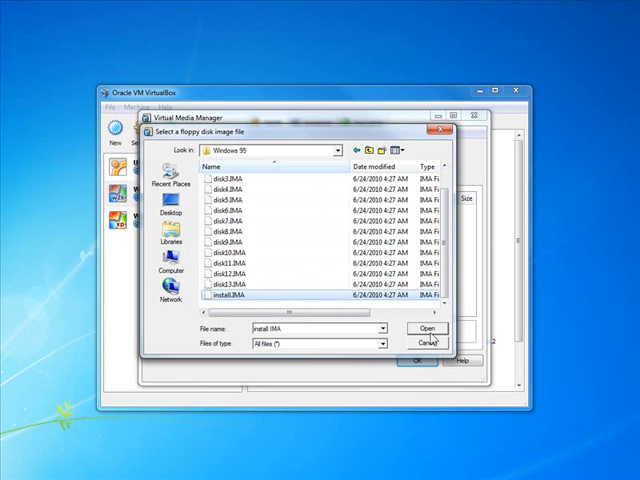
{"action": "left_click", "coordinate": [429, 327]}
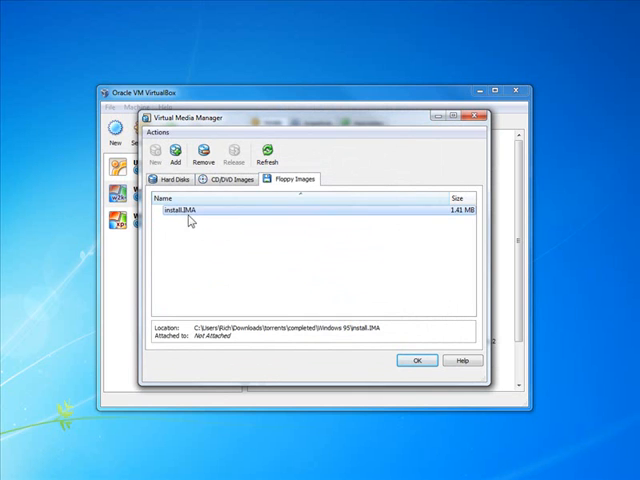
{"action": "left_click", "coordinate": [230, 179]}
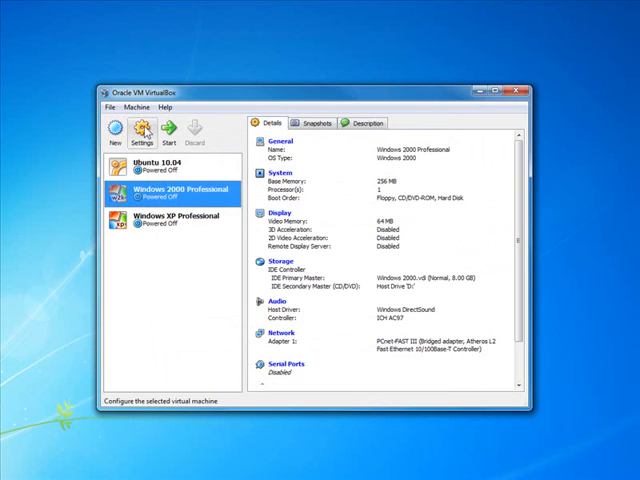
Create the 'Windows 95' VM with 256 MB RAM and a 2.00 GB dynamically expanding disk
{"action": "left_click", "coordinate": [108, 130]}
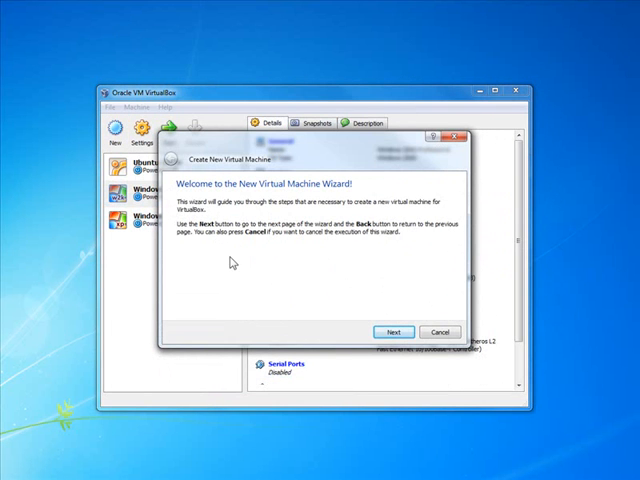
{"action": "left_click", "coordinate": [393, 331]}
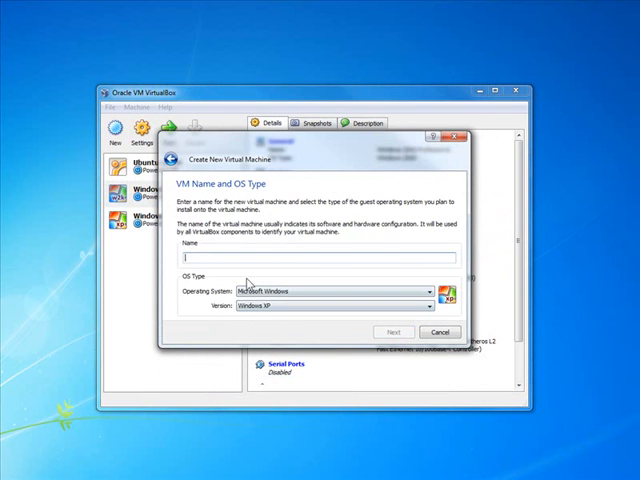
{"action": "type", "text": "Windows 95"}
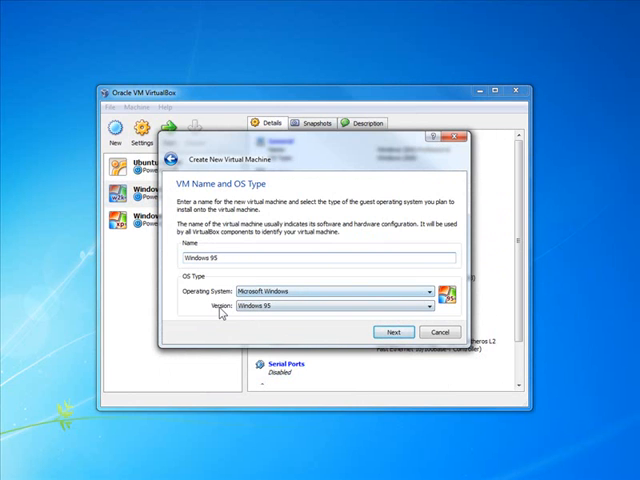
{"action": "left_click", "coordinate": [393, 331]}
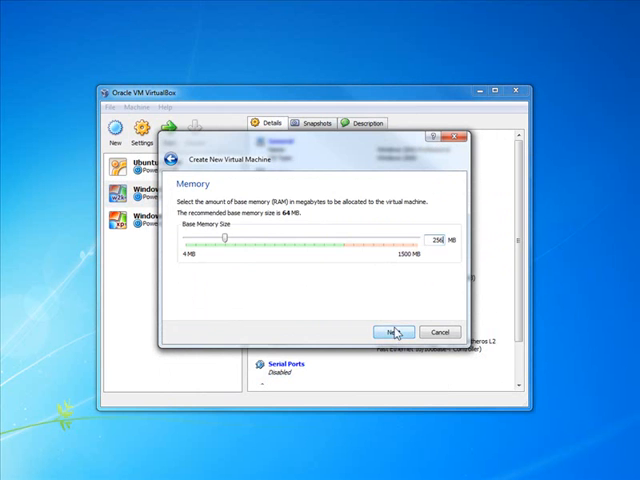
{"action": "left_click", "coordinate": [393, 332]}
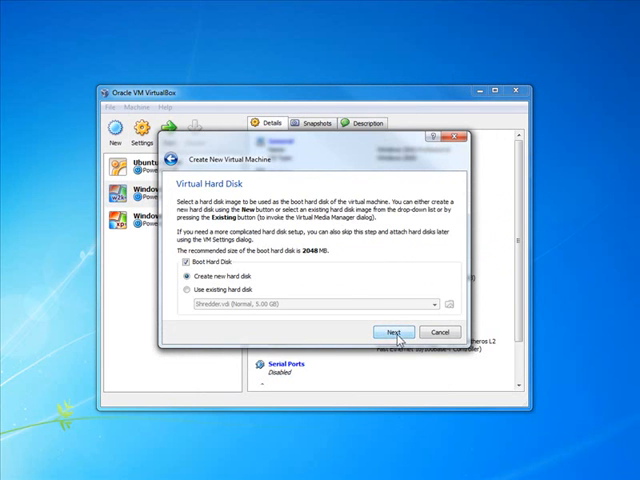
{"action": "left_click", "coordinate": [394, 331]}
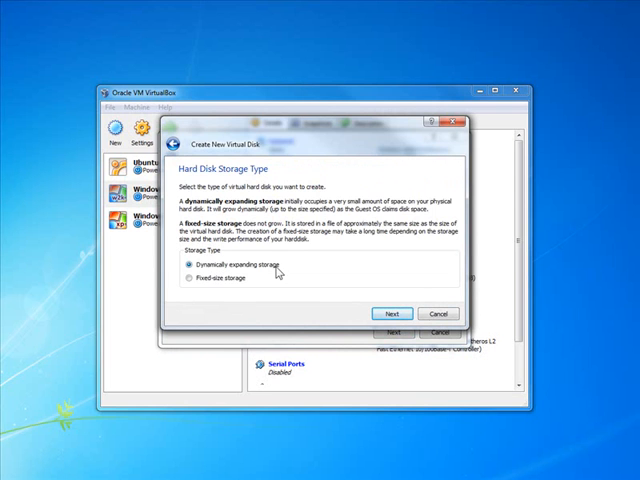
{"action": "left_click", "coordinate": [393, 313]}
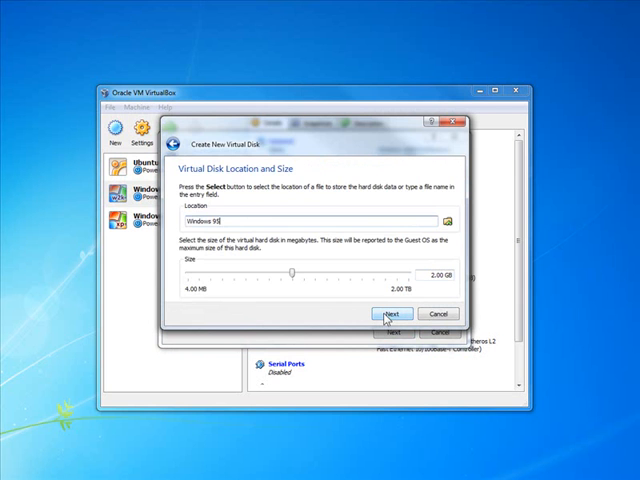
{"action": "left_click", "coordinate": [393, 313]}
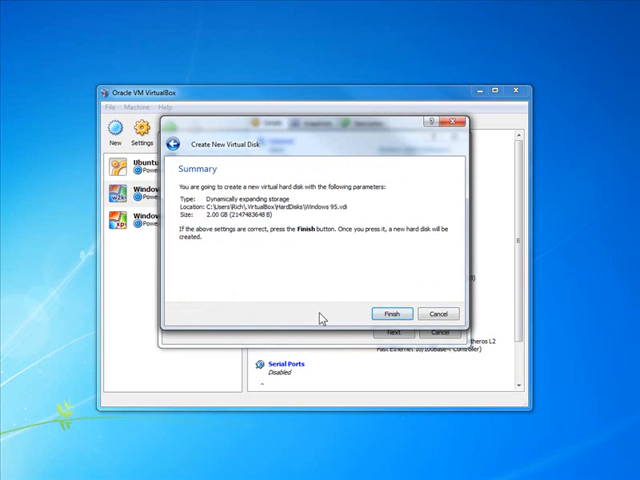
{"action": "left_click", "coordinate": [398, 313]}
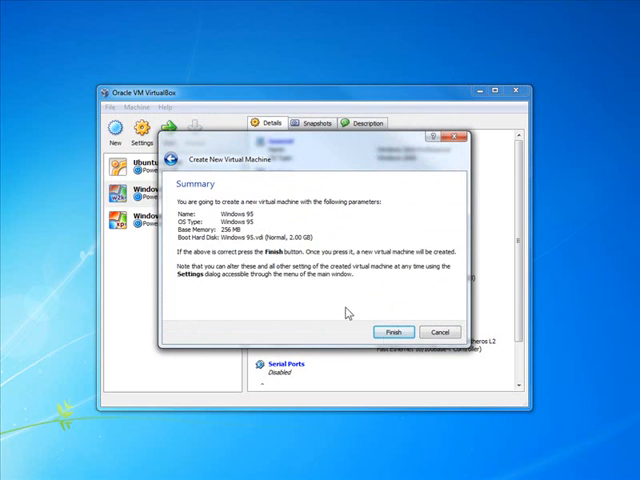
{"action": "left_click", "coordinate": [396, 331]}
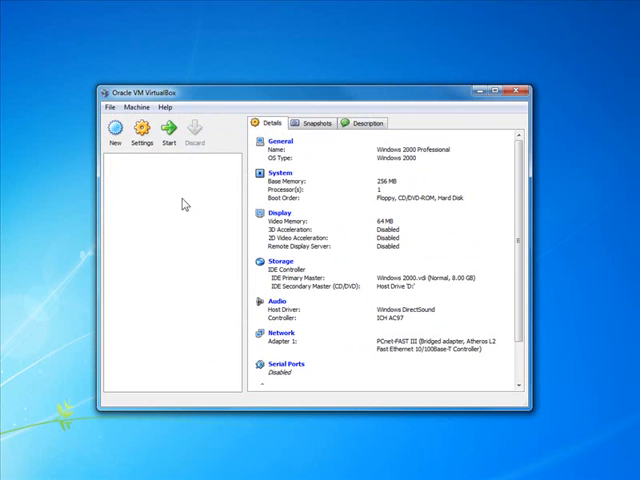
{"action": "left_click", "coordinate": [170, 218]}
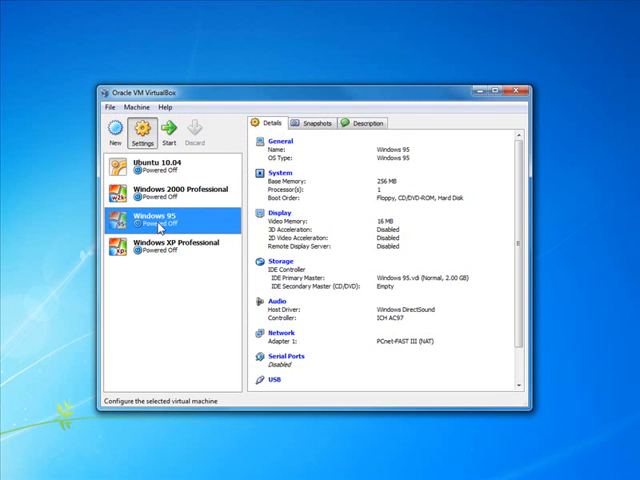
Raise the Windows 95 machine's video memory to 80 MB in its settings
{"action": "left_click", "coordinate": [144, 135]}
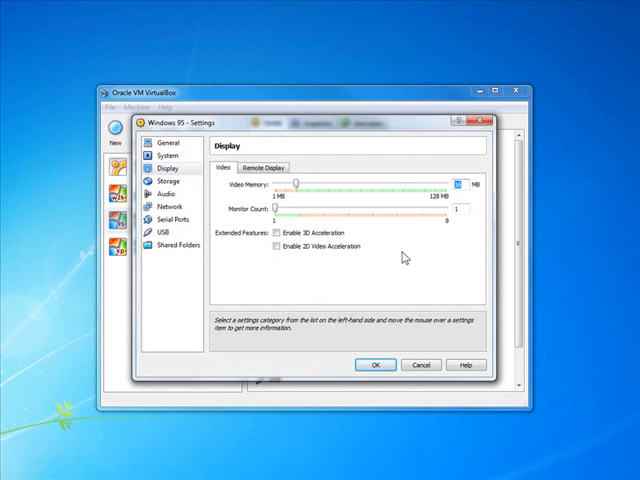
{"action": "left_click_drag", "start_coordinate": [303, 183], "coordinate": [387, 183]}
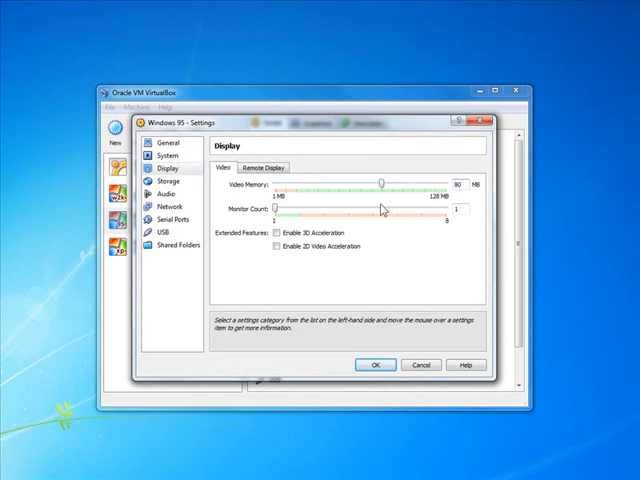
{"action": "left_click", "coordinate": [174, 178]}
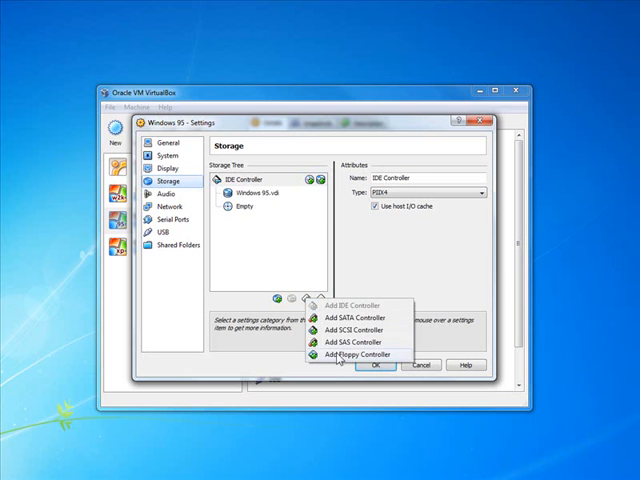
Add a floppy controller holding install.IMA and load Win_95.ISO into the IDE CD/DVD drive
{"action": "left_click", "coordinate": [336, 353]}
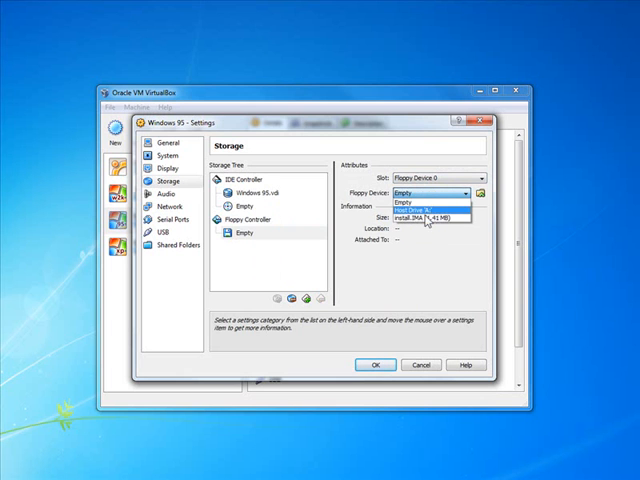
{"action": "mouse_move", "coordinate": [425, 213]}
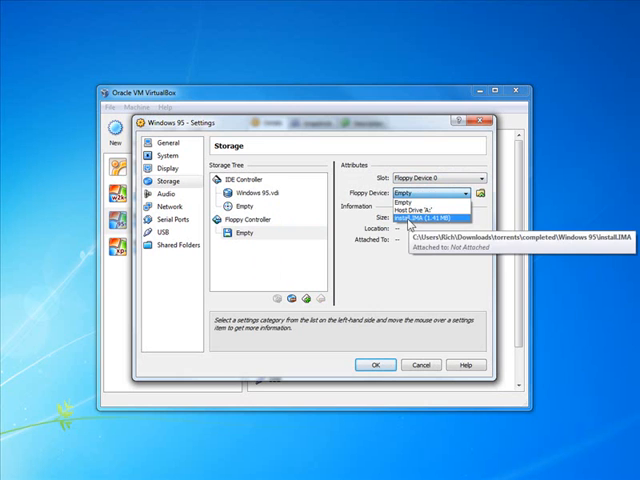
{"action": "left_click", "coordinate": [418, 212]}
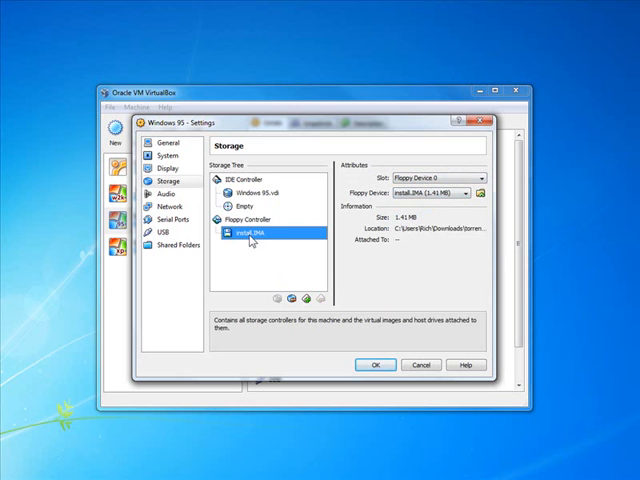
{"action": "mouse_move", "coordinate": [247, 234]}
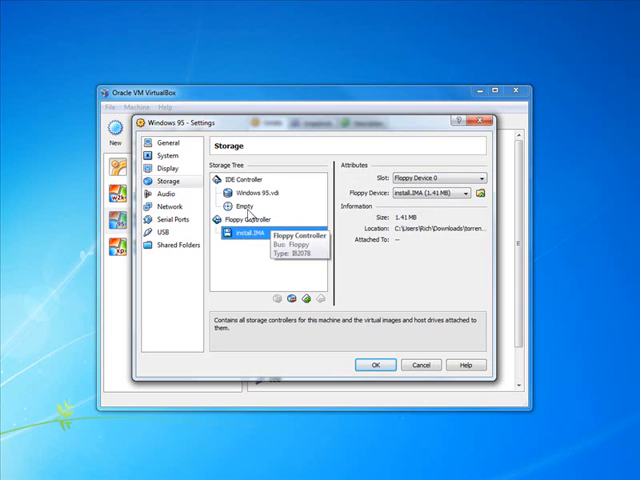
{"action": "left_click", "coordinate": [252, 207]}
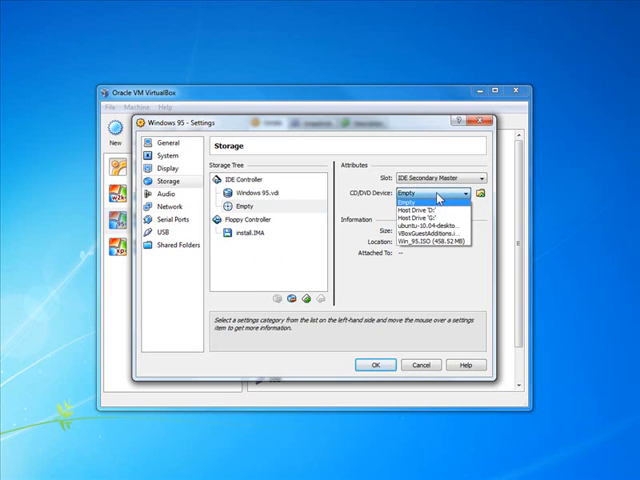
{"action": "left_click", "coordinate": [424, 241]}
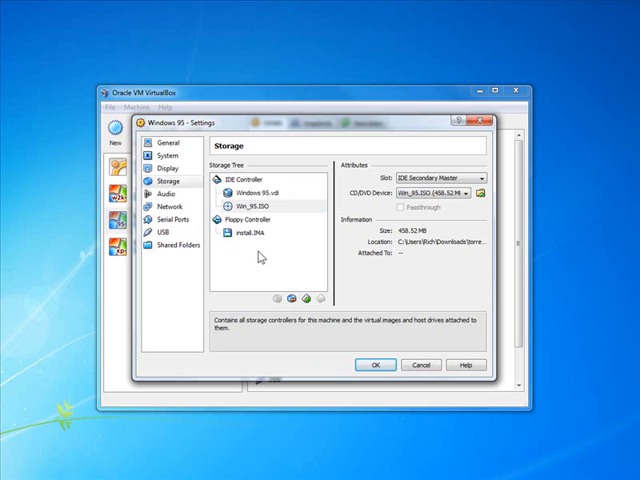
{"action": "left_click", "coordinate": [169, 194]}
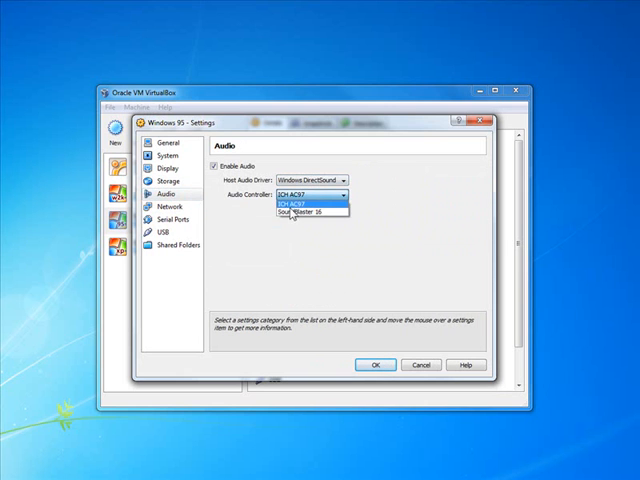
Set audio to SoundBlaster 16 and attach network Adapter 1 as Bridged Adapter
{"action": "left_click", "coordinate": [303, 201]}
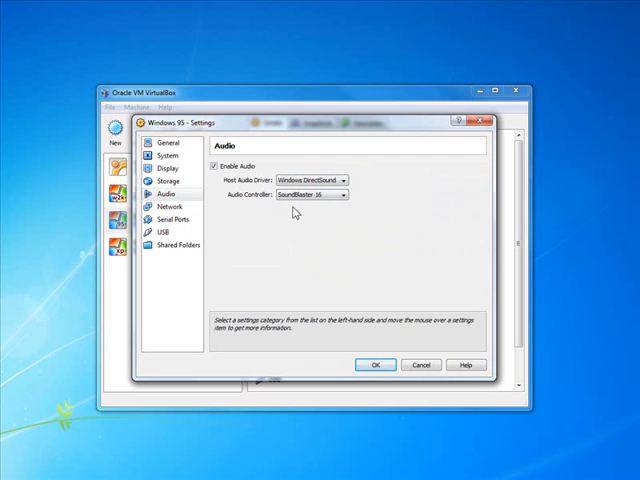
{"action": "left_click", "coordinate": [166, 206]}
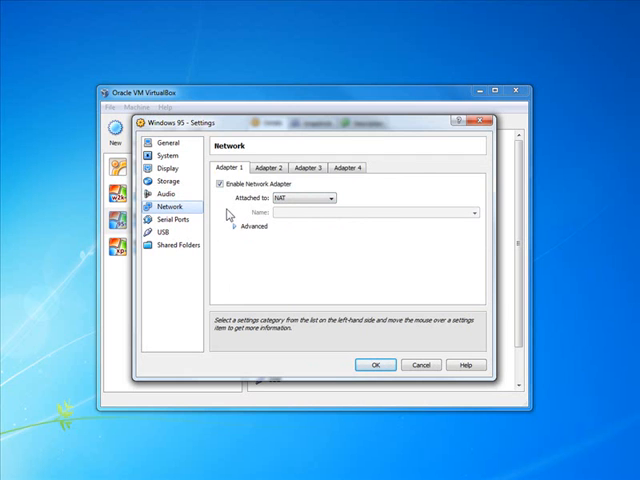
{"action": "left_click", "coordinate": [333, 198]}
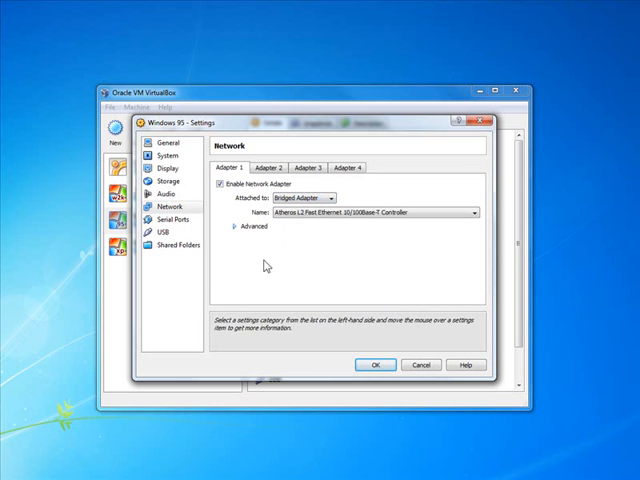
{"action": "left_click", "coordinate": [305, 198]}
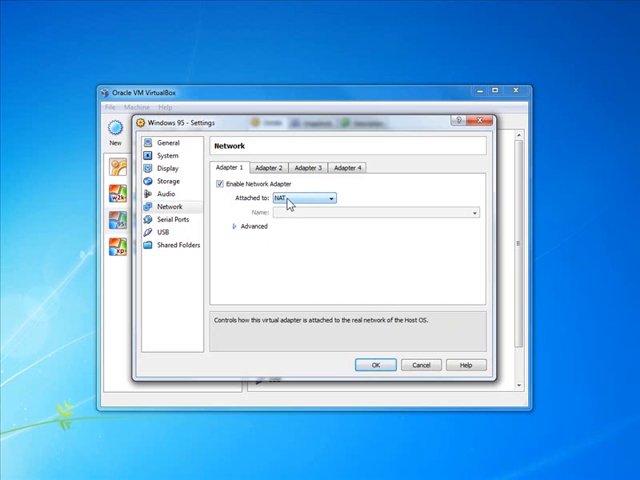
{"action": "left_click", "coordinate": [315, 198]}
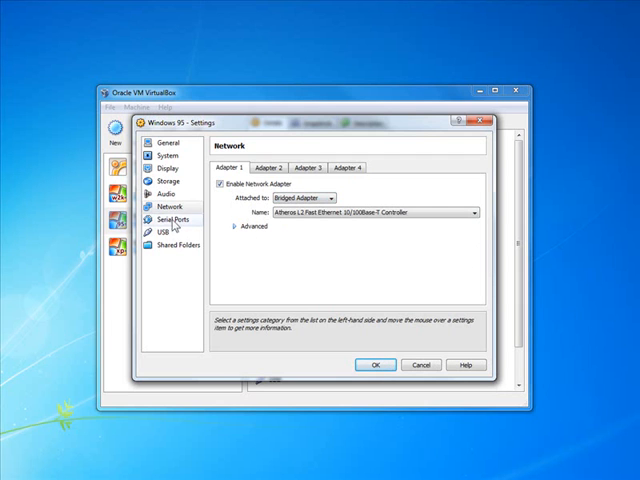
Disable the USB controller and save the machine settings
{"action": "left_click", "coordinate": [176, 218]}
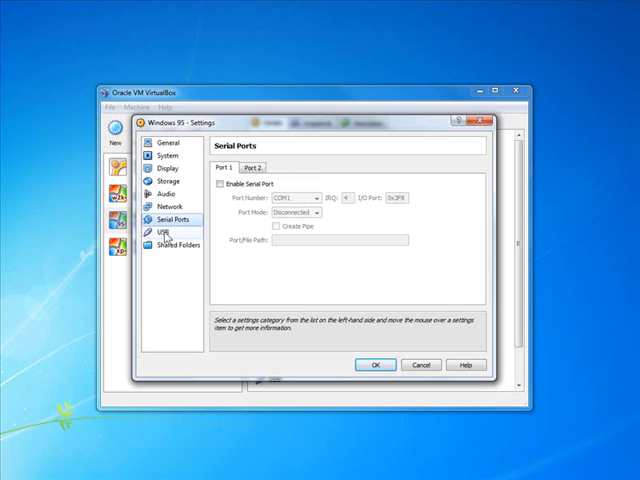
{"action": "left_click", "coordinate": [183, 231]}
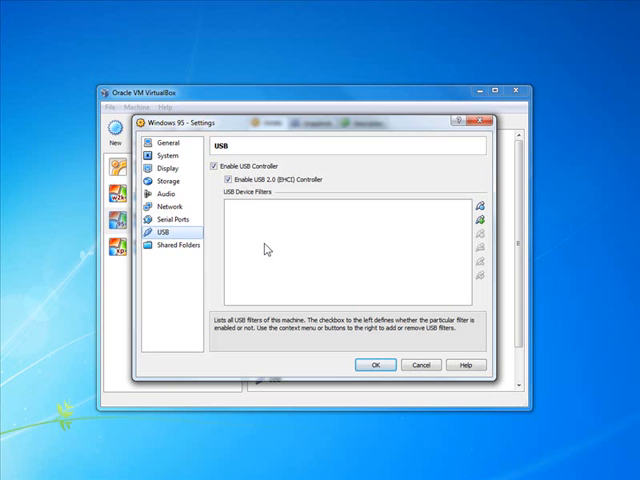
{"action": "left_click", "coordinate": [216, 166]}
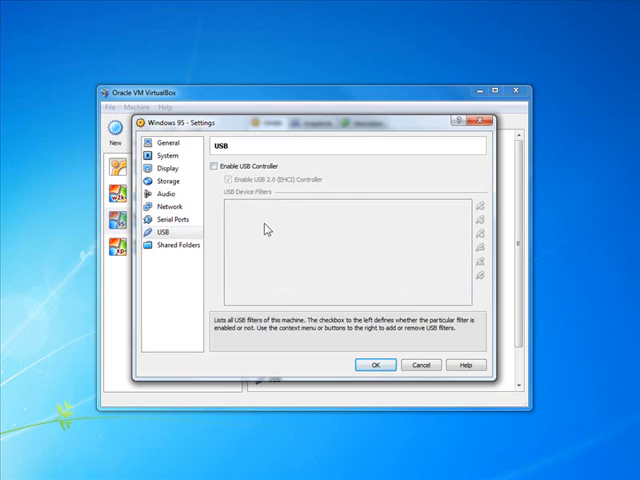
{"action": "left_click", "coordinate": [170, 142]}
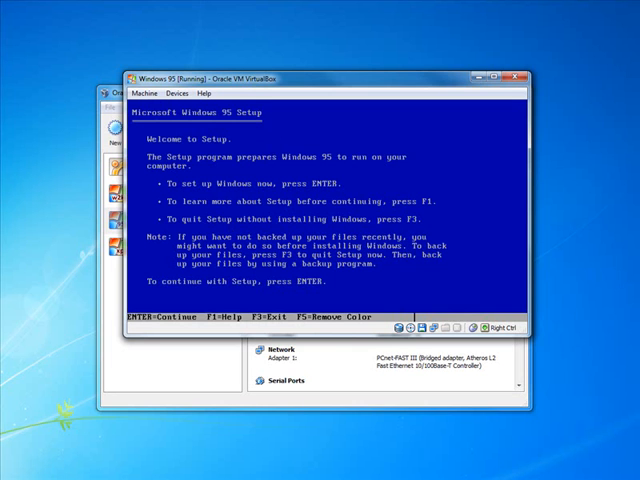
Continue past the Setup welcome and accept configuring the unallocated disk space
{"action": "key", "text": "enter"}
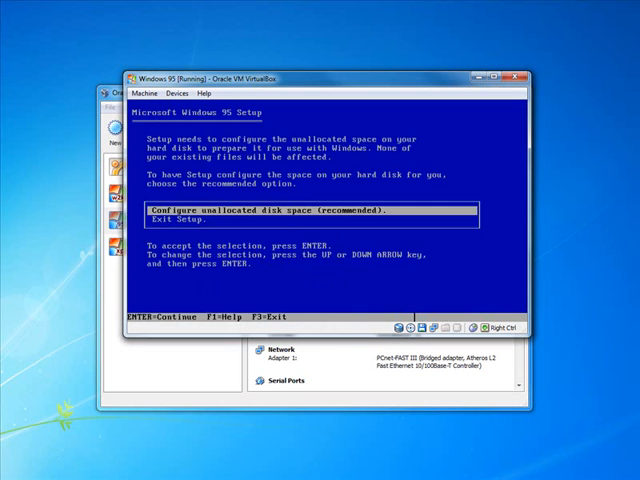
{"action": "key", "text": "enter"}
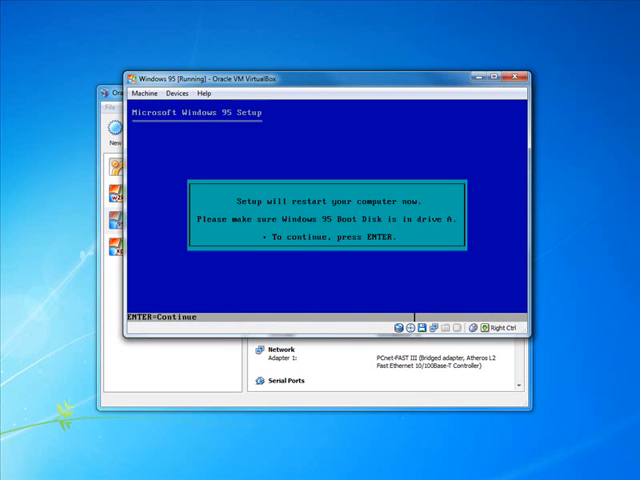
Check the Devices menu, then quit Windows 95 Setup with F3
{"action": "left_click", "coordinate": [186, 93]}
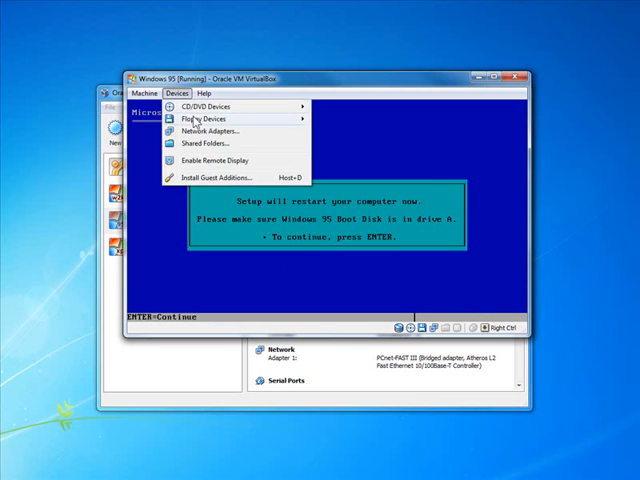
{"action": "mouse_move", "coordinate": [210, 119]}
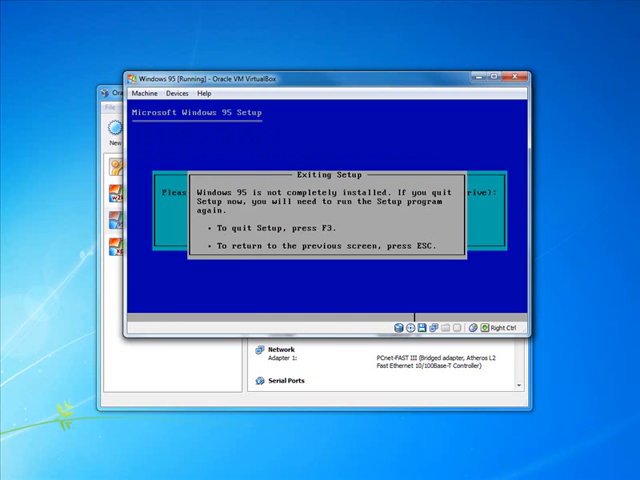
{"action": "key", "text": "f3"}
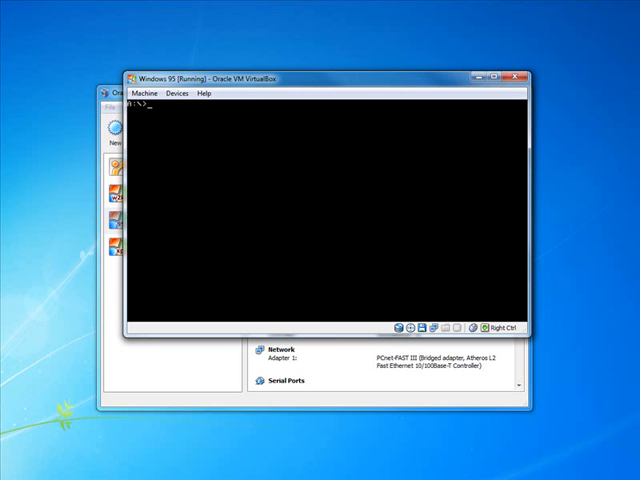
Run FORMAT C: /S with a blank volume label, then list the directory
{"action": "type", "text": "dir"}
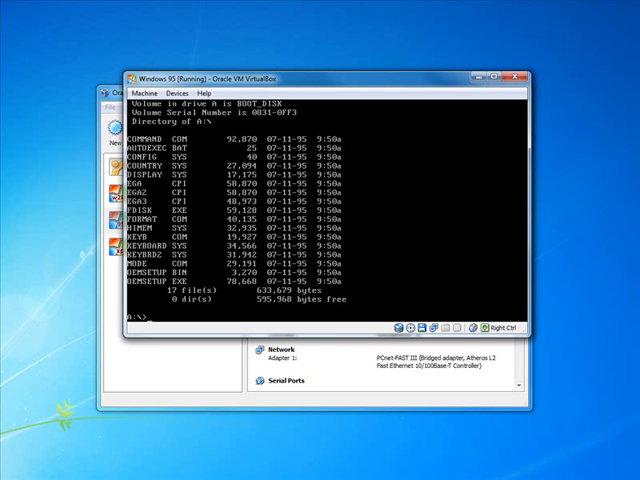
{"action": "type", "text": "FORMAT C:"}
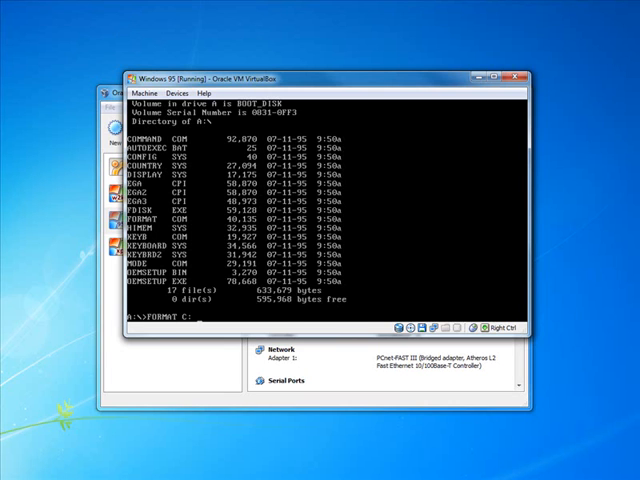
{"action": "type", "text": "/S /U"}
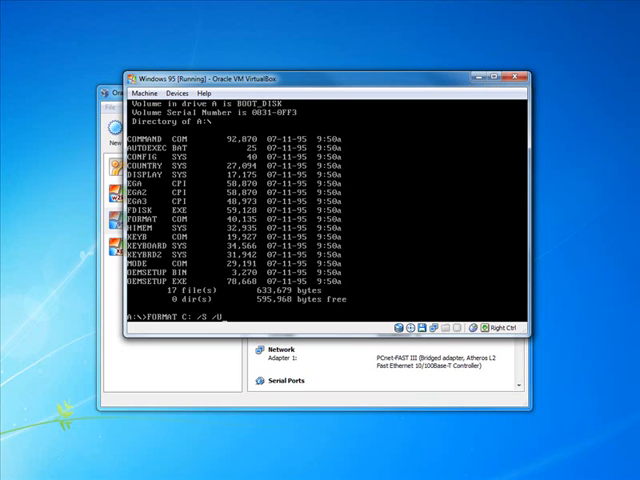
{"action": "key", "text": "enter"}
{"action": "type", "text": "y"}
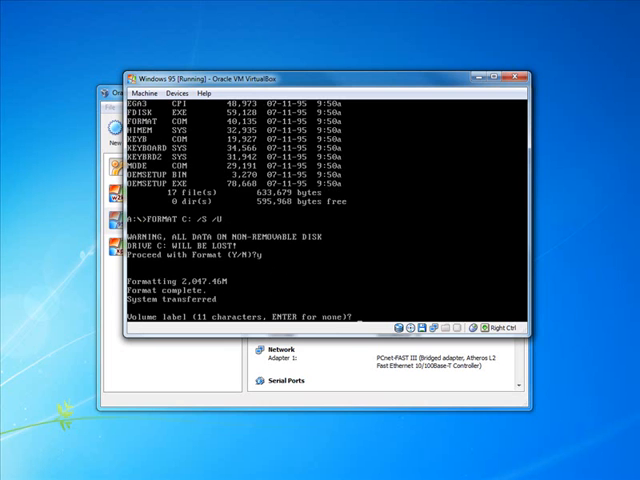
{"action": "key", "text": "enter"}
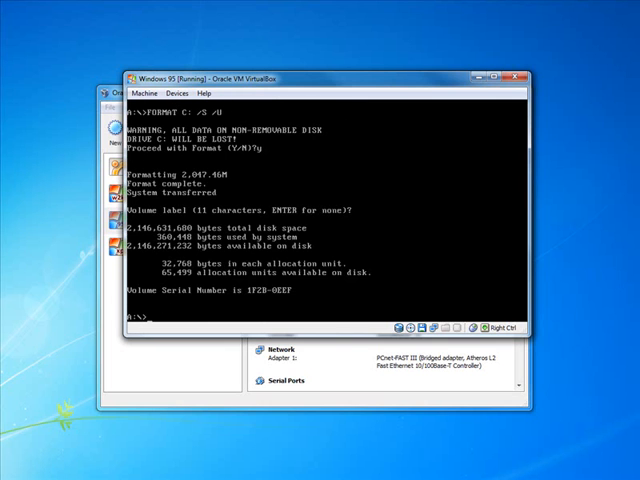
{"action": "type", "text": "dir"}
{"action": "type", "text": "c:"}
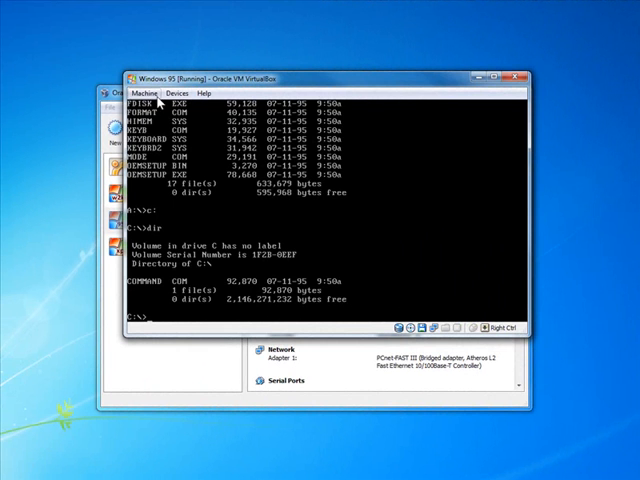
Power off the Windows 95 virtual machine
{"action": "left_click", "coordinate": [516, 76]}
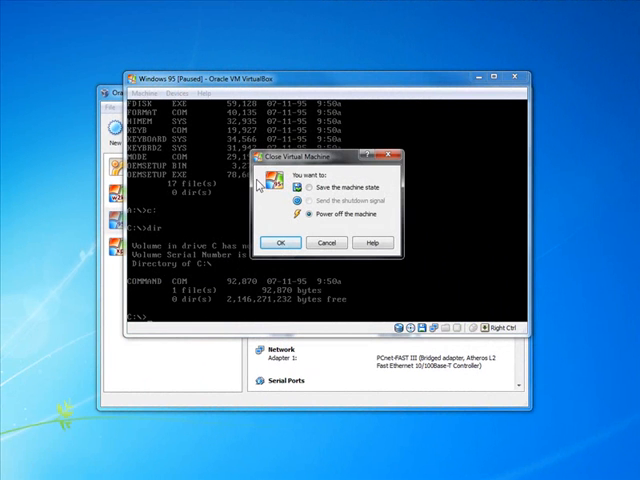
{"action": "left_click", "coordinate": [280, 242]}
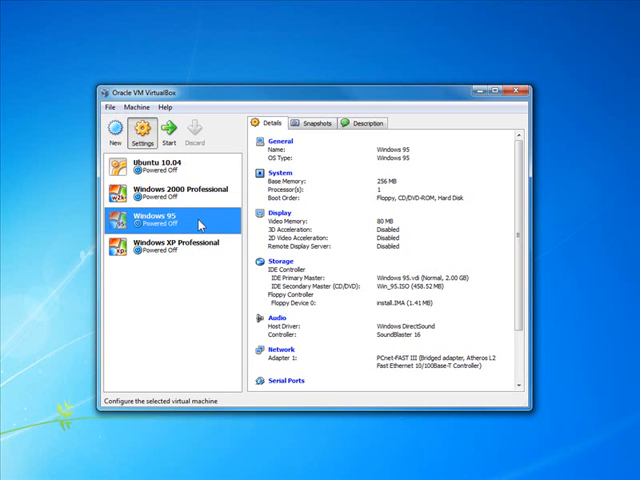
{"action": "left_click", "coordinate": [144, 133]}
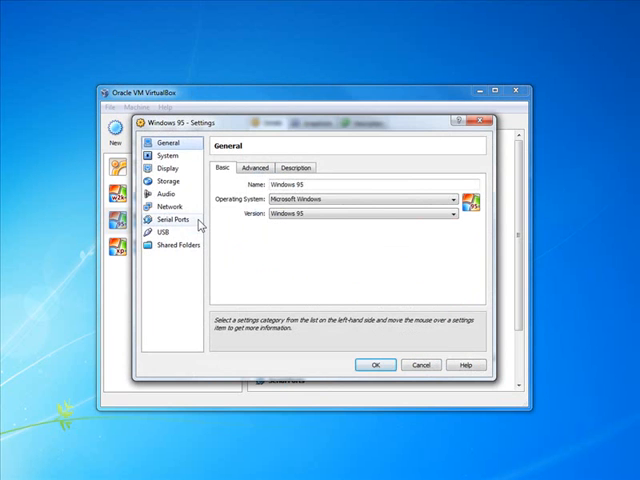
{"action": "mouse_move", "coordinate": [173, 181]}
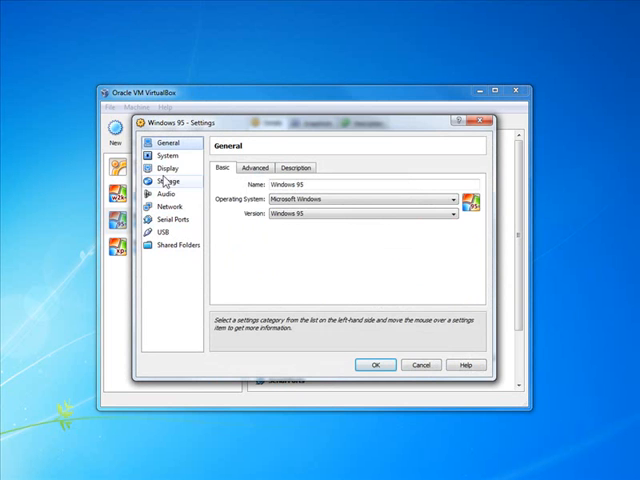
{"action": "left_click", "coordinate": [171, 180]}
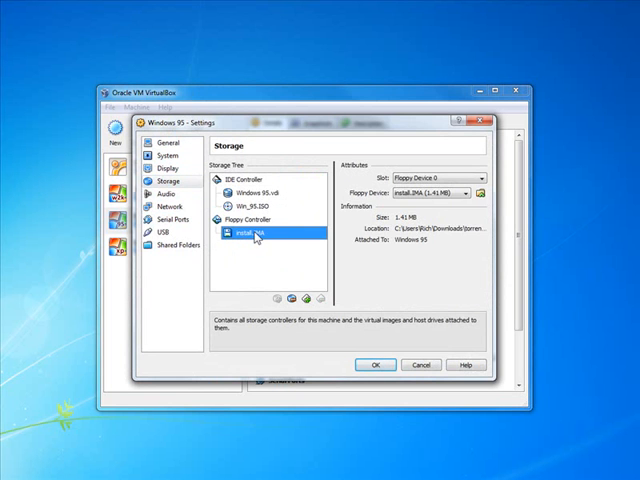
Set the floppy device to Host Drive 'A:', save, and boot the VM
{"action": "left_click", "coordinate": [478, 191]}
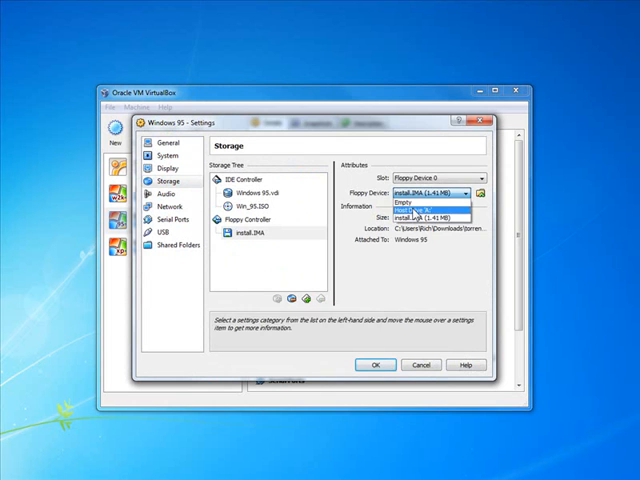
{"action": "left_click", "coordinate": [420, 207]}
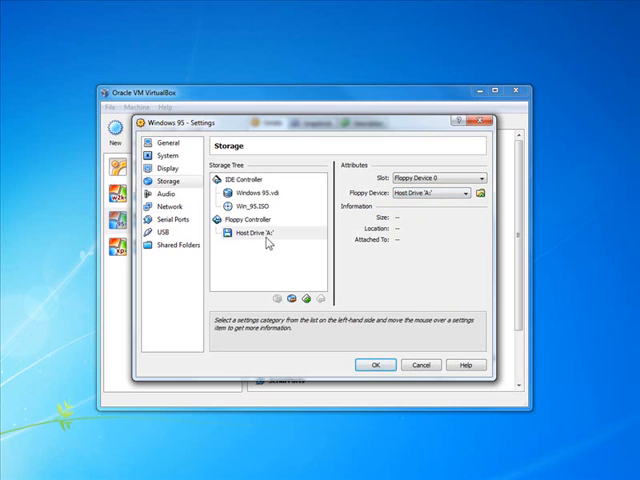
{"action": "left_click", "coordinate": [262, 196]}
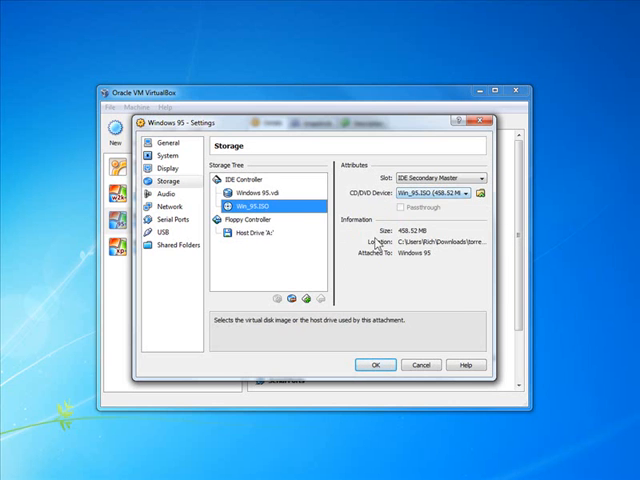
{"action": "left_click", "coordinate": [376, 364]}
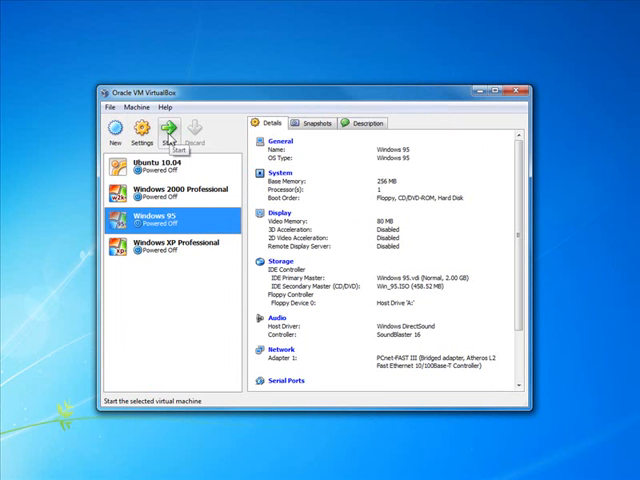
{"action": "left_click", "coordinate": [178, 128]}
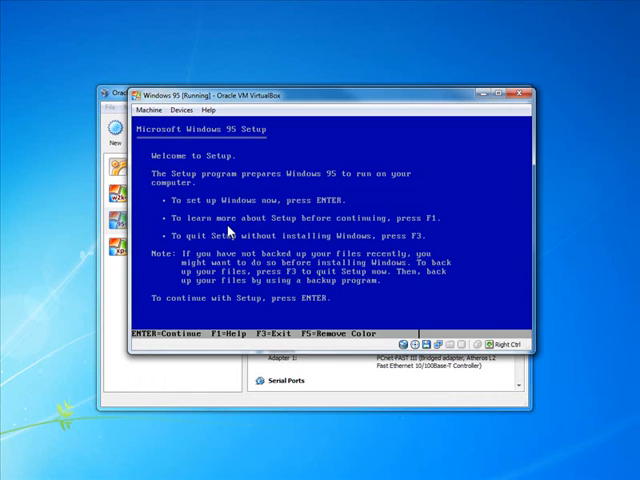
Quit Setup again with F3 and run dir at the DOS prompt
{"action": "key", "text": "f3"}
{"action": "type", "text": "A:"}
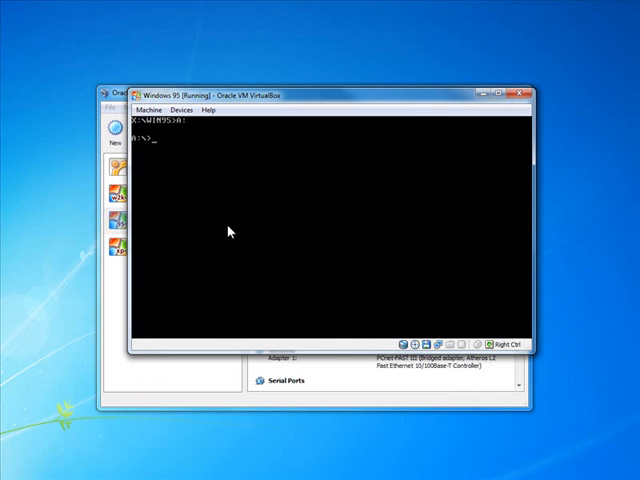
{"action": "type", "text": "dir"}
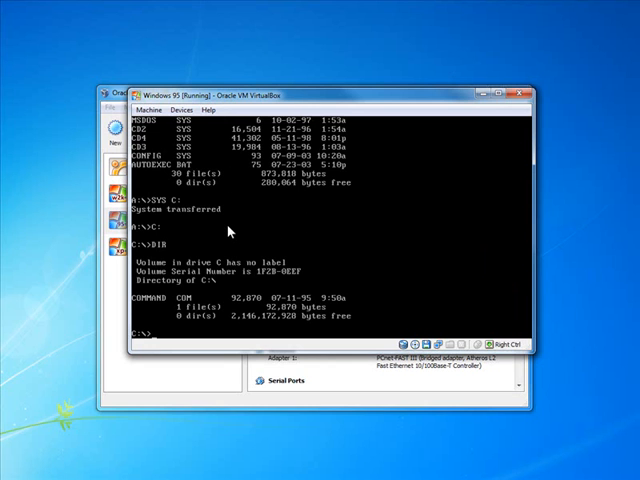
Create the WINDOWS\OPTIONS\CABS folder on C:, enter WINDOWS, and switch to drive X:
{"action": "type", "text": "MD WINDOWS"}
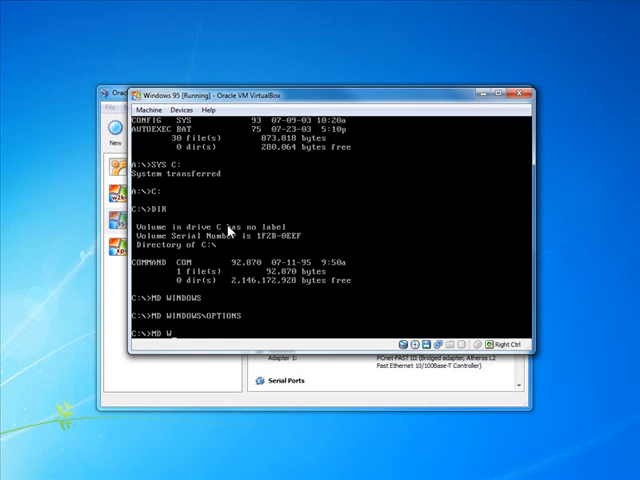
{"action": "type", "text": "INDOWS\\OPTIONS\\CABS"}
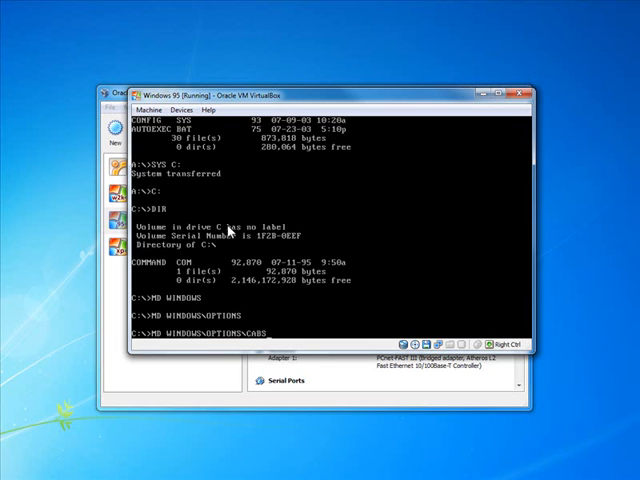
{"action": "type", "text": "CD WINDOWS\\OPTIONS\\CABS"}
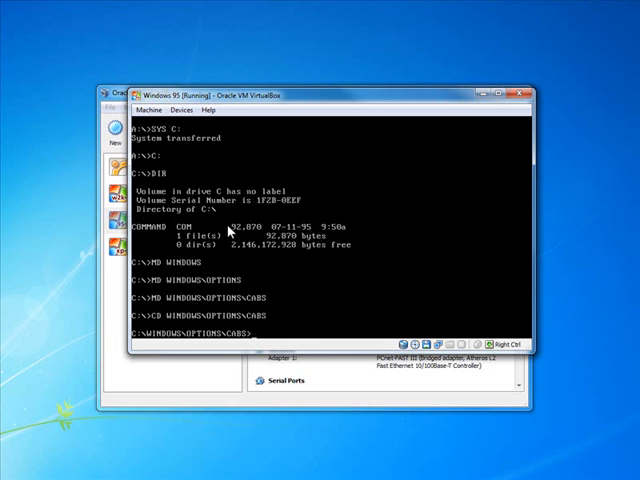
{"action": "type", "text": "X:\\WIN95>"}
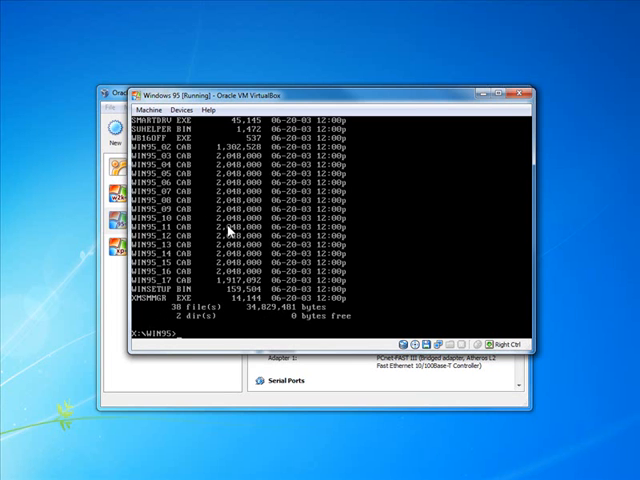
Copy all files from X:\WIN95 into C:\WINDOWS\OPTIONS\CABS and wait for completion
{"action": "type", "text": "COPY"}
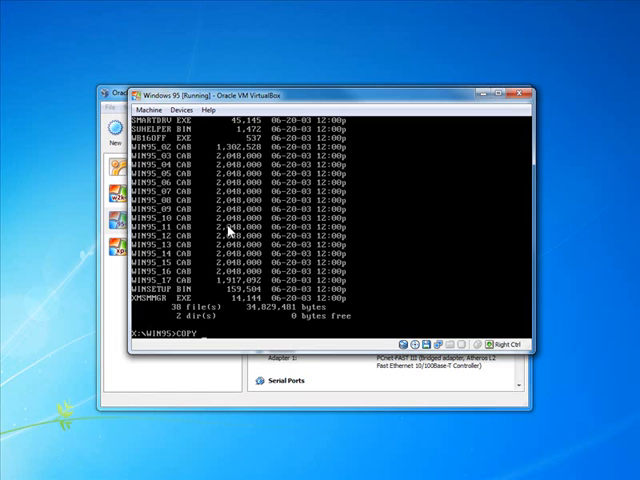
{"action": "type", "text": "X:\\WIN95\\*.* C:\\WINDOWS\\"}
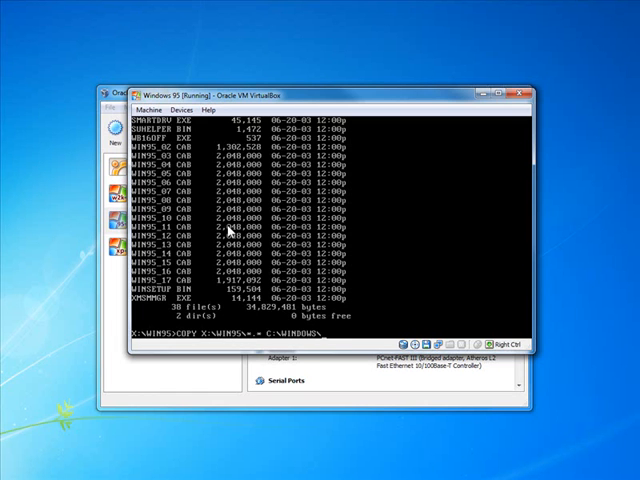
{"action": "type", "text": "OPTIONS\\CABSD"}
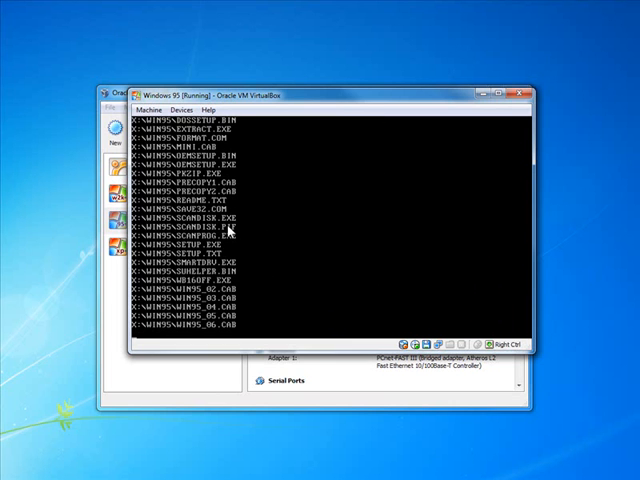
{"action": "scroll", "scroll_direction": "down", "scroll_amount": 3}
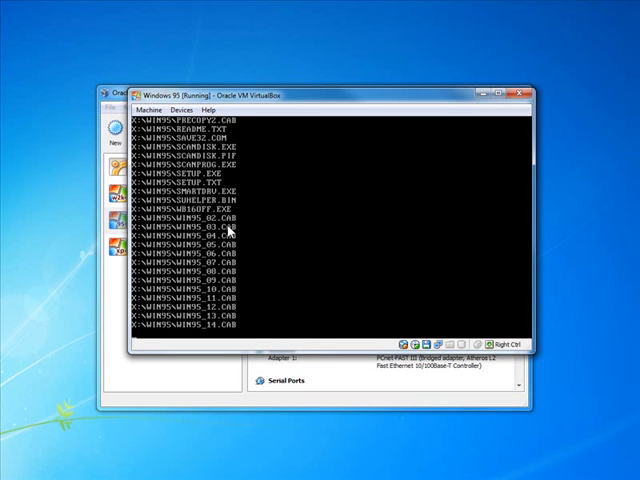
{"action": "scroll", "scroll_direction": "down", "scroll_amount": 3}
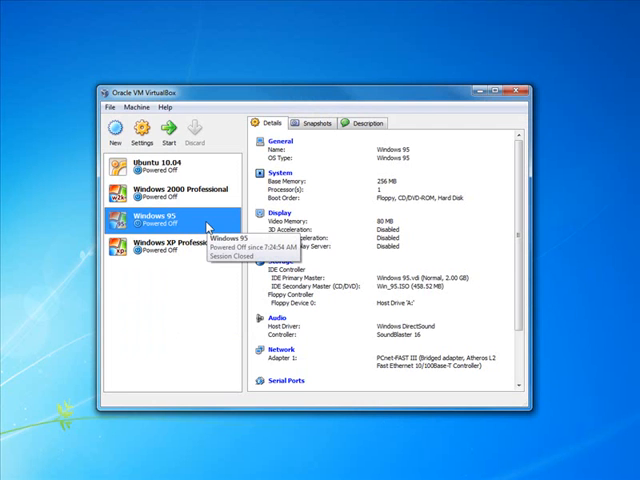
{"action": "mouse_move", "coordinate": [197, 284]}
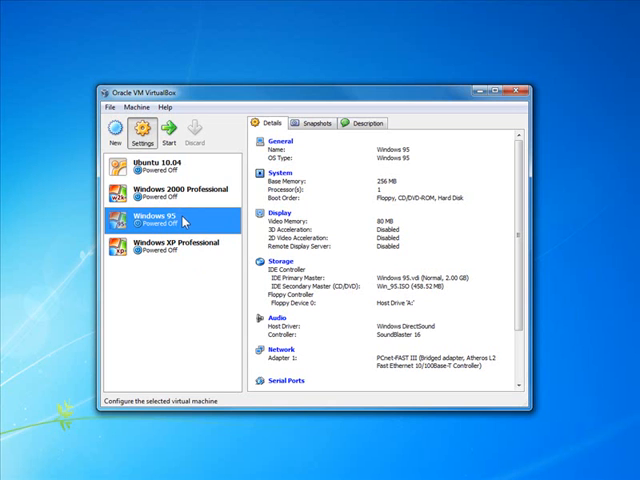
Load install.IMA in the floppy drive, attach host drive D: as CD, and save
{"action": "left_click", "coordinate": [147, 130]}
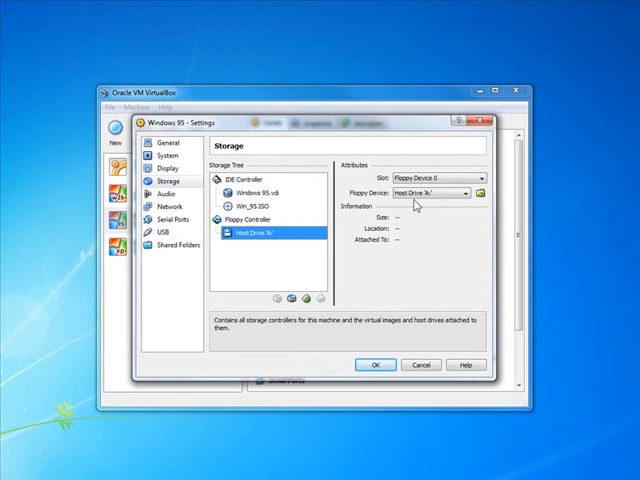
{"action": "left_click", "coordinate": [435, 193]}
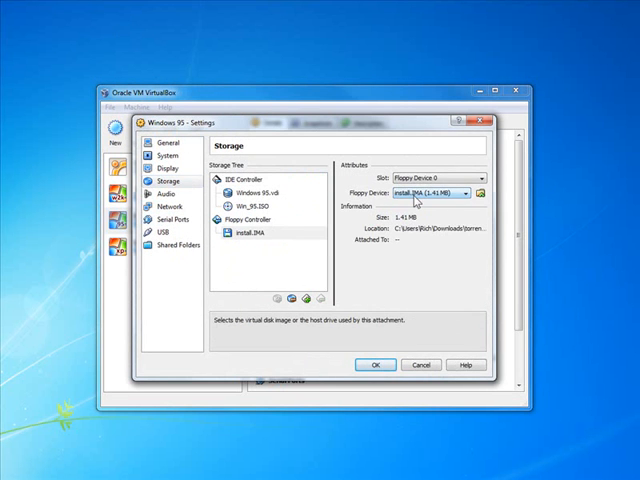
{"action": "left_click", "coordinate": [250, 203]}
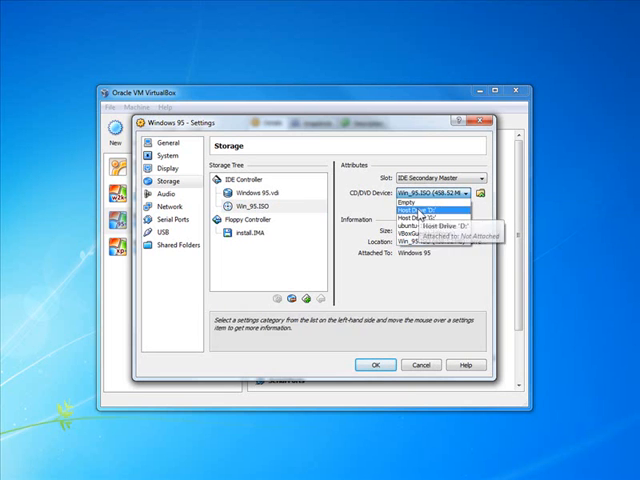
{"action": "left_click", "coordinate": [428, 216]}
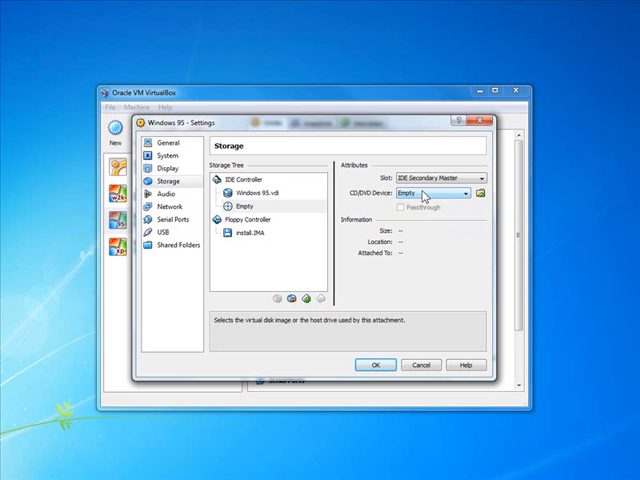
{"action": "left_click", "coordinate": [430, 192]}
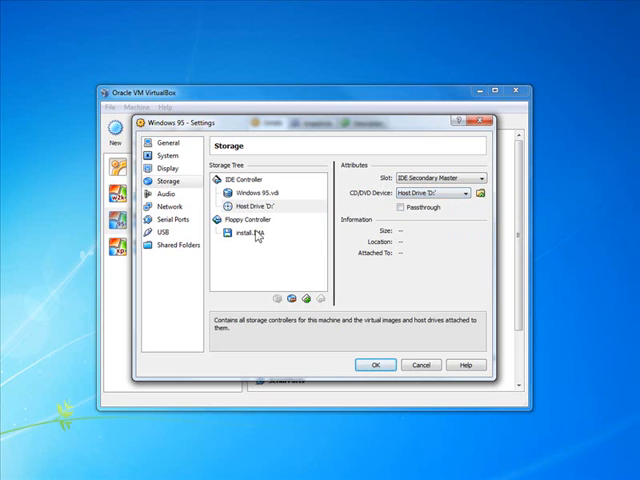
{"action": "left_click", "coordinate": [253, 237]}
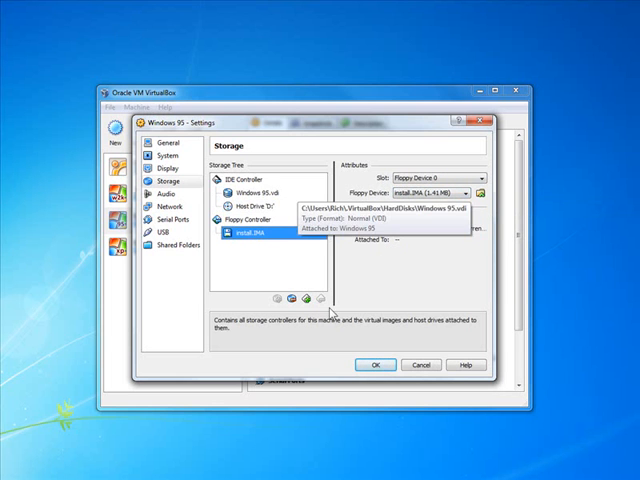
{"action": "left_click", "coordinate": [376, 364]}
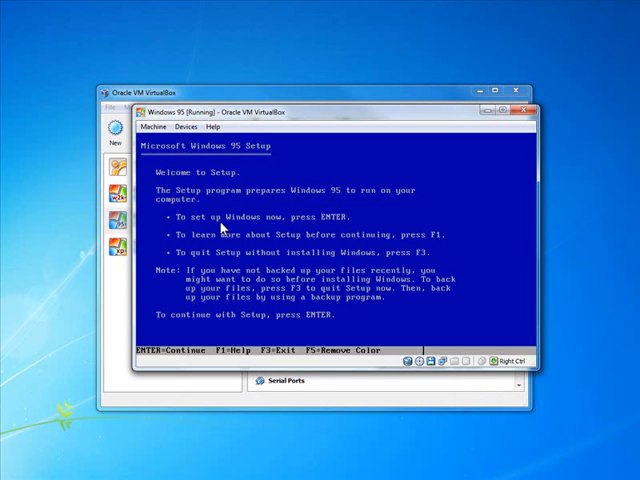
Quit text-mode Setup with F3 twice and change into the WINDOWS folder
{"action": "key", "text": "f3"}
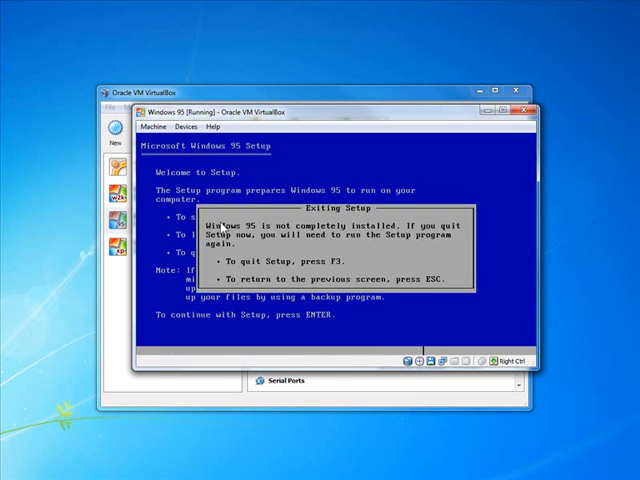
{"action": "key", "text": "f3"}
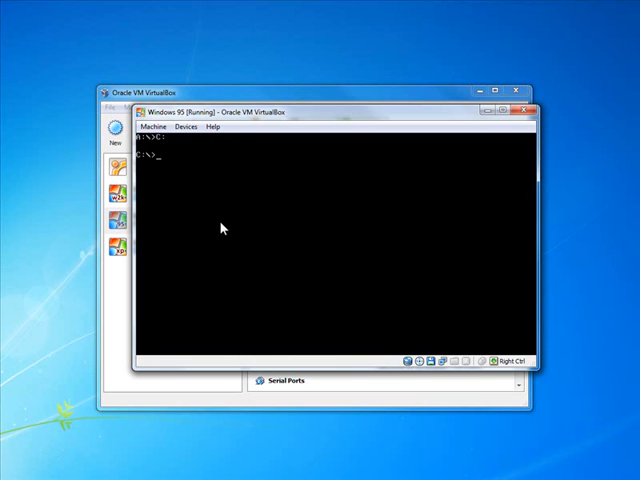
{"action": "type", "text": "CD"}
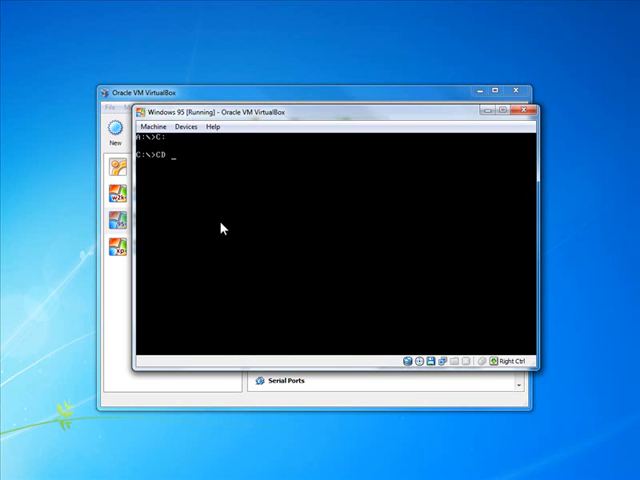
{"action": "type", "text": "WINDOWS\\TOPTIONS\\CABS"}
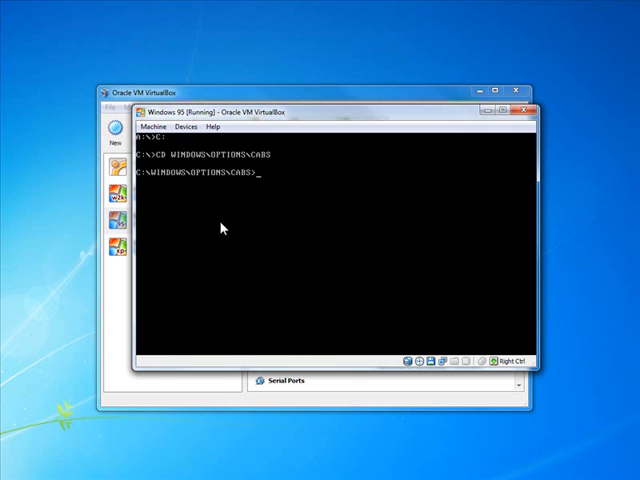
Run SETUP /IM /ID /IS to relaunch Setup without the memory check
{"action": "type", "text": "setup"}
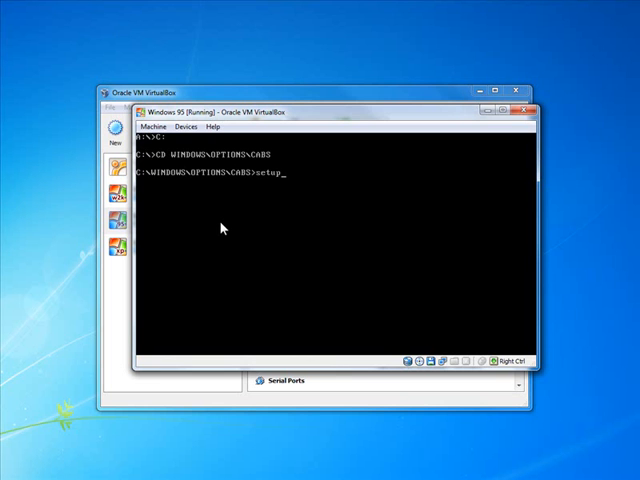
{"action": "type", "text": "/?"}
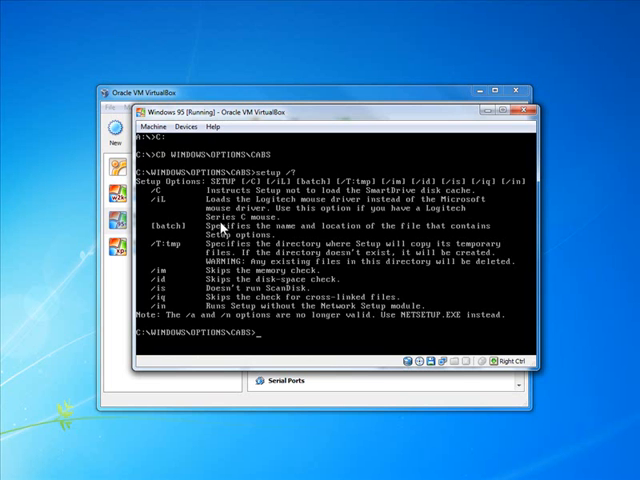
{"action": "mouse_move", "coordinate": [222, 238]}
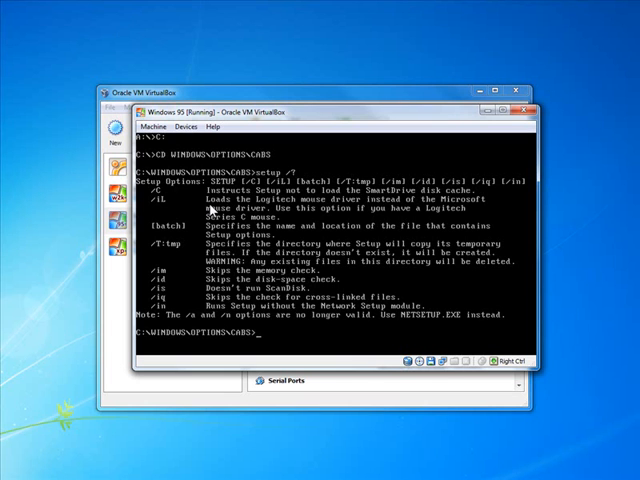
{"action": "type", "text": "SETUP /IM"}
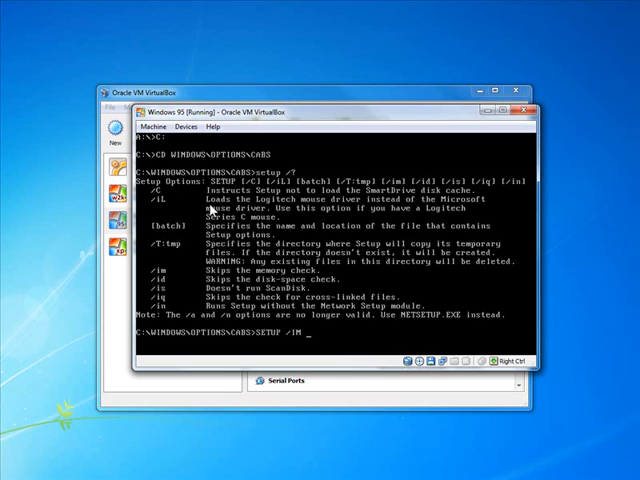
{"action": "type", "text": "/ID /IS"}
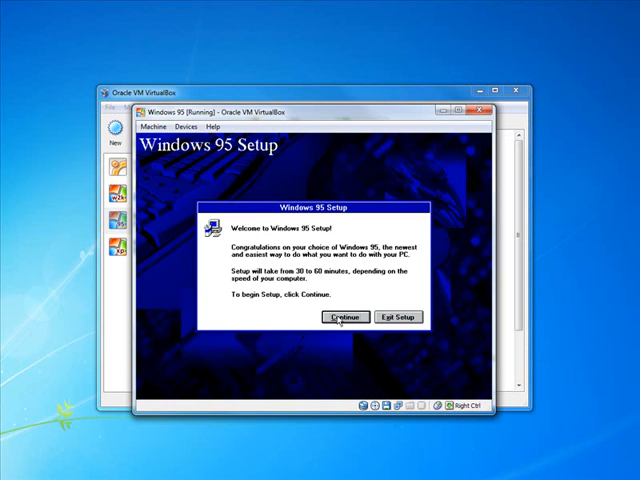
Start the Setup wizard and install to C:\WINDOWS, confirming overwrite of the existing folder
{"action": "left_click", "coordinate": [346, 316]}
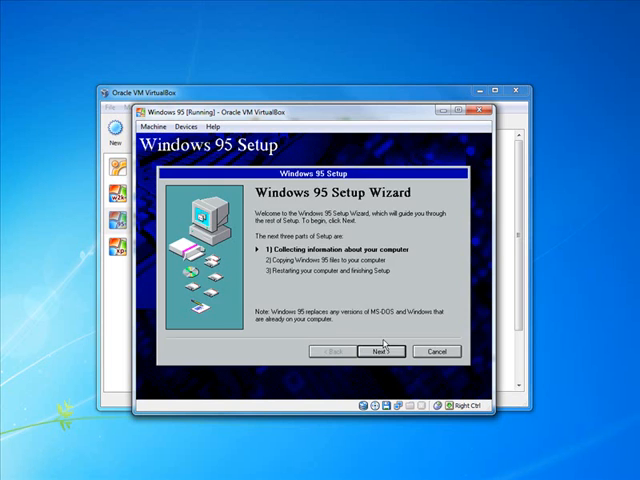
{"action": "left_click", "coordinate": [378, 351]}
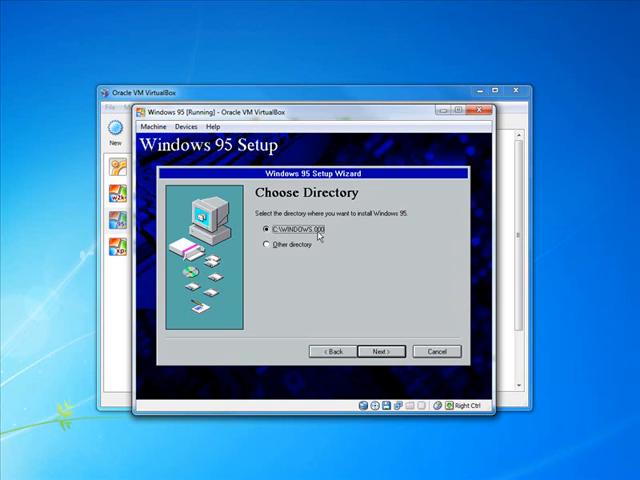
{"action": "left_click", "coordinate": [270, 246]}
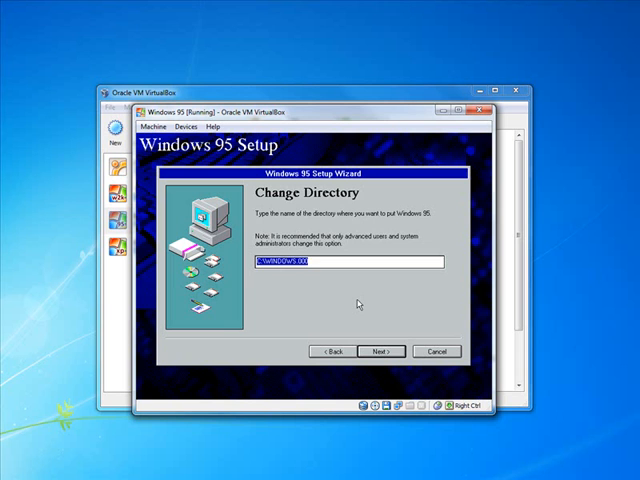
{"action": "type", "text": "C:\\WINDOWS"}
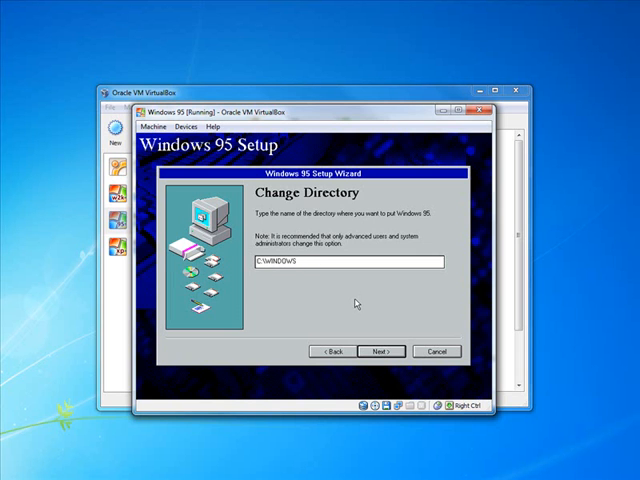
{"action": "left_click", "coordinate": [378, 351]}
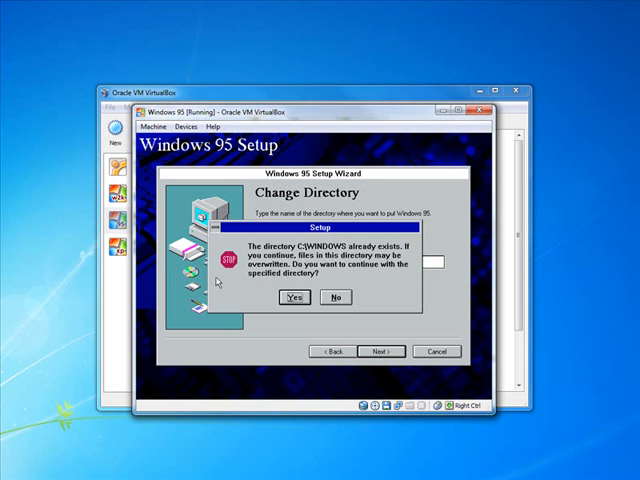
{"action": "left_click", "coordinate": [293, 297]}
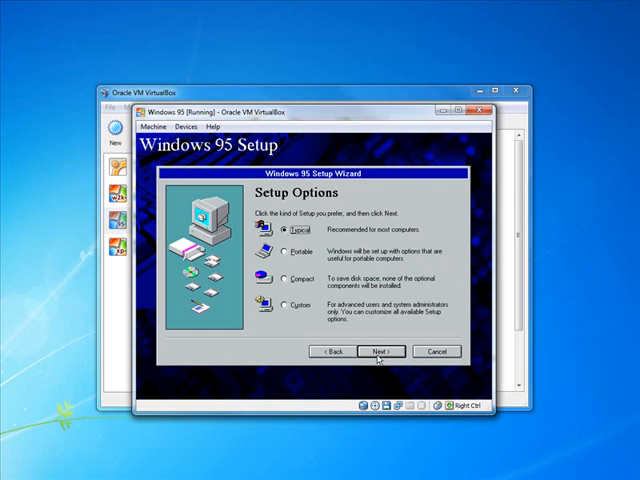
Keep Typical setup, enter user name 'Rich', and keep CD-ROM, network, sound detection
{"action": "left_click", "coordinate": [380, 351]}
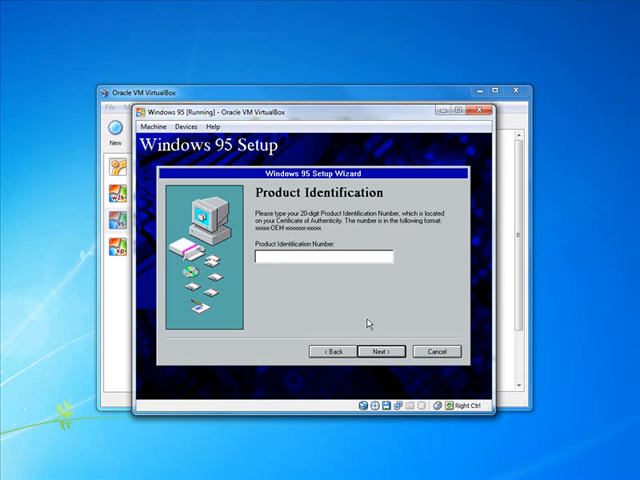
{"action": "left_click", "coordinate": [379, 351]}
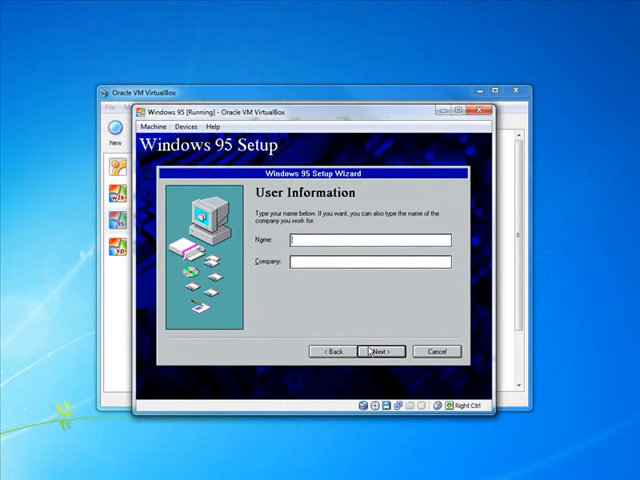
{"action": "type", "text": "Rich Menga"}
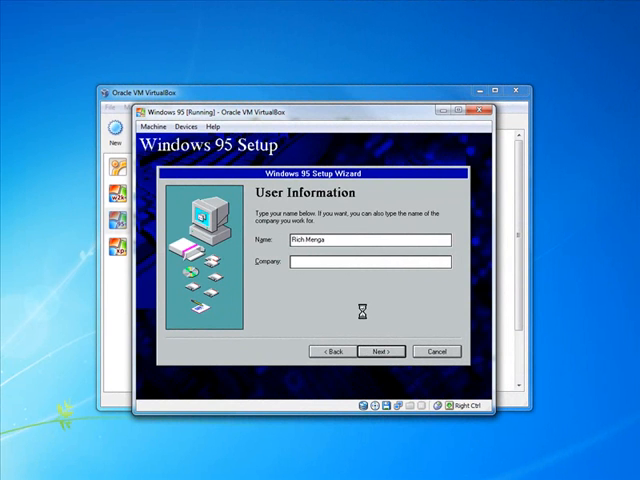
{"action": "left_click", "coordinate": [378, 351]}
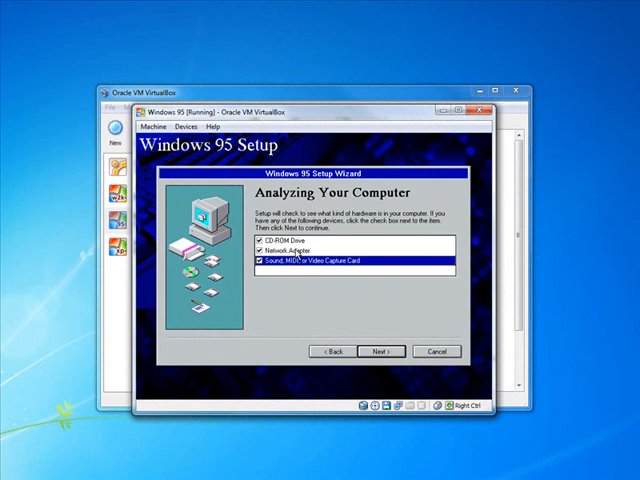
{"action": "mouse_move", "coordinate": [314, 302]}
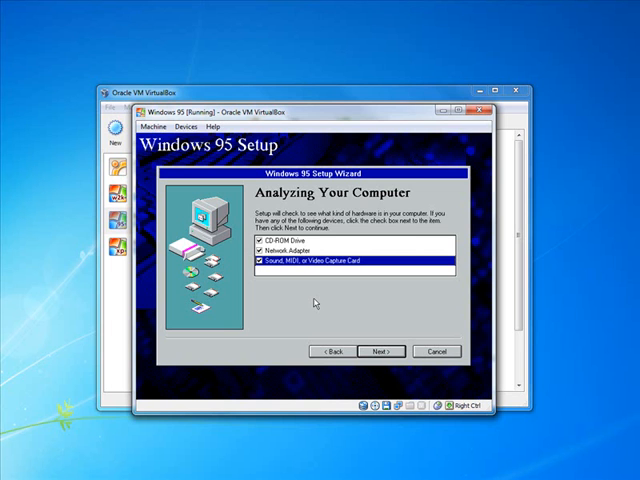
{"action": "left_click", "coordinate": [379, 351]}
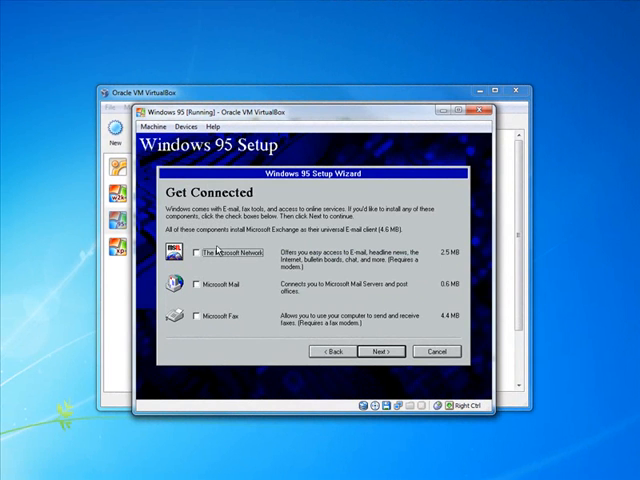
{"action": "mouse_move", "coordinate": [217, 332]}
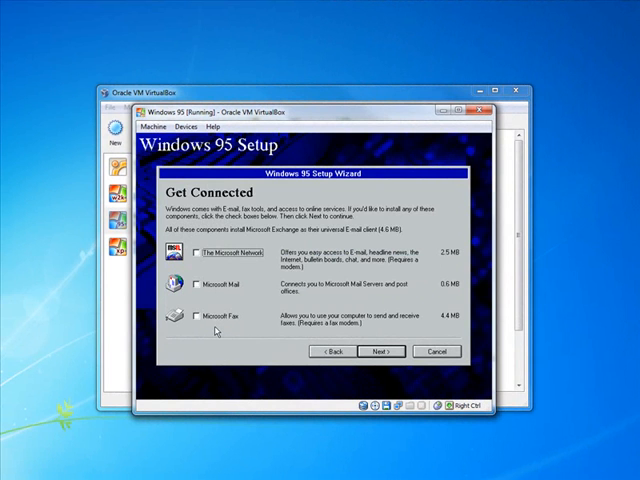
Install the most common components with no startup disk and copy the files
{"action": "left_click", "coordinate": [378, 351]}
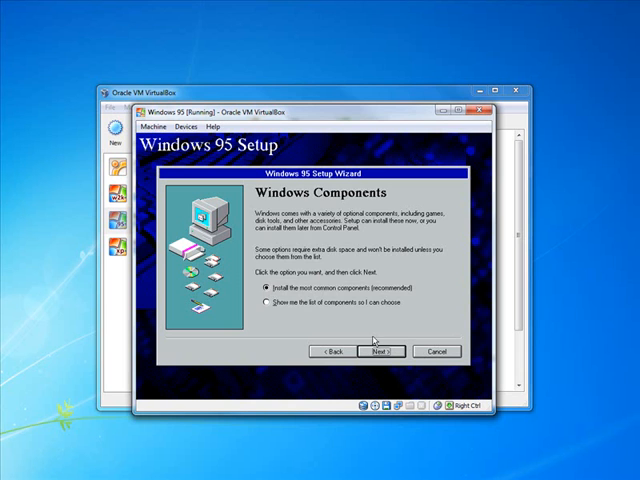
{"action": "left_click", "coordinate": [379, 351]}
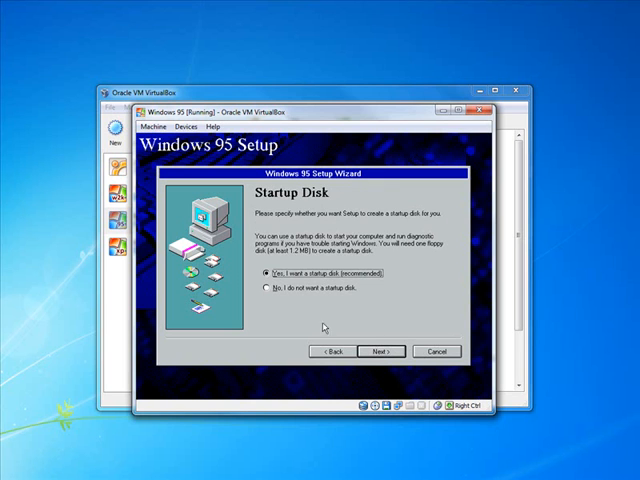
{"action": "left_click", "coordinate": [265, 289]}
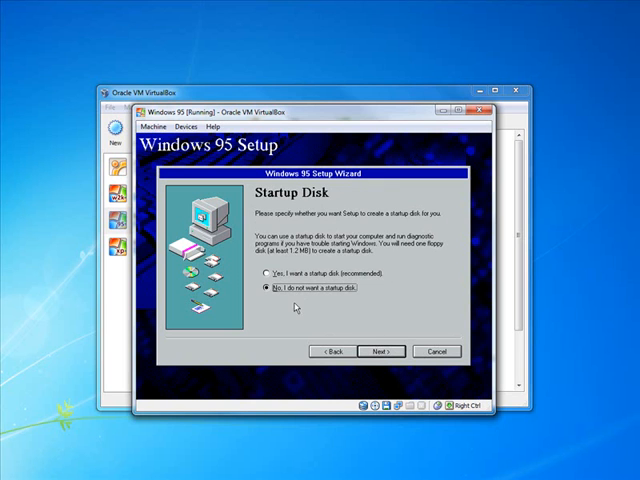
{"action": "left_click", "coordinate": [379, 351]}
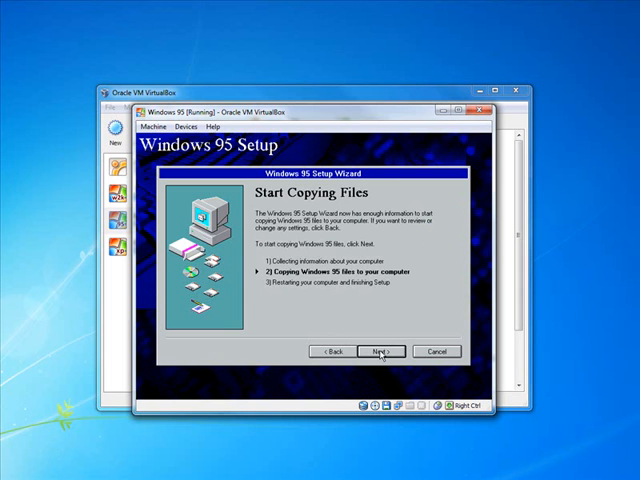
{"action": "left_click", "coordinate": [378, 351]}
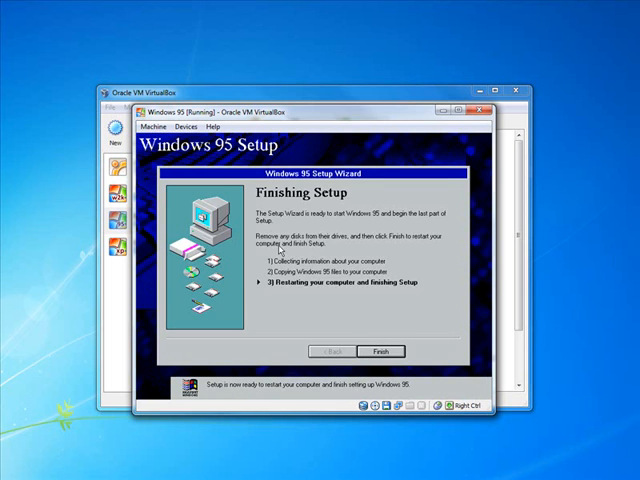
Finish Setup so the virtual machine restarts
{"action": "left_click", "coordinate": [381, 351]}
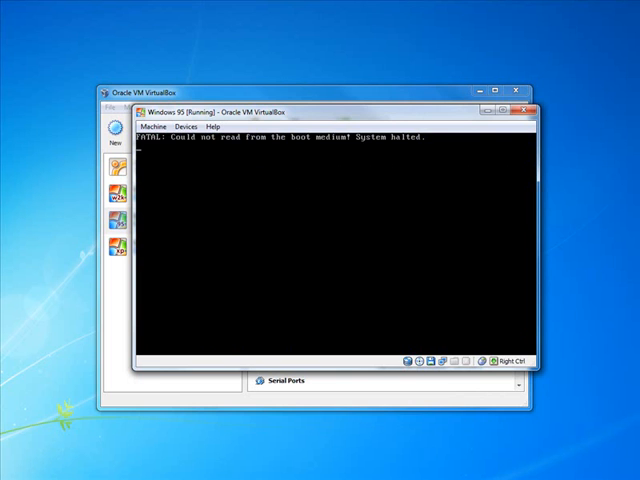
{"action": "mouse_move", "coordinate": [284, 252]}
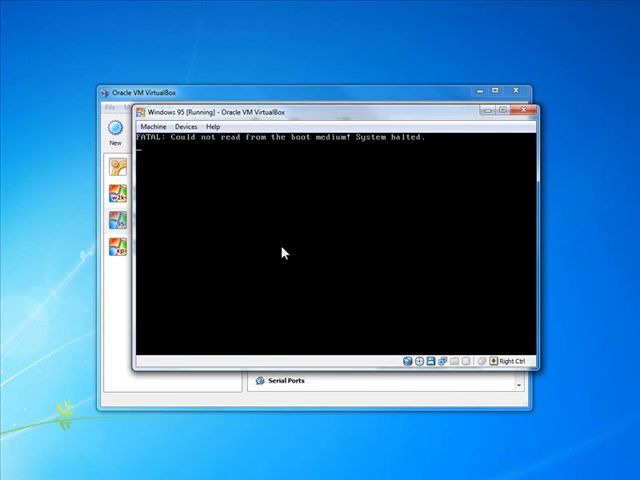
{"action": "mouse_move", "coordinate": [388, 143]}
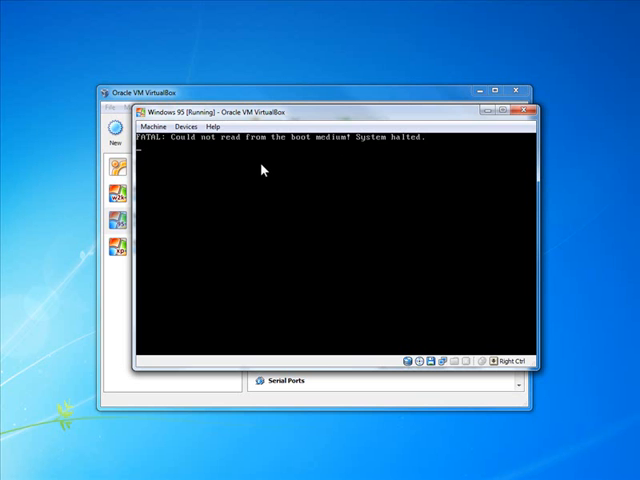
Shut down the halted Windows 95 VM from the Machine menu
{"action": "left_click", "coordinate": [153, 126]}
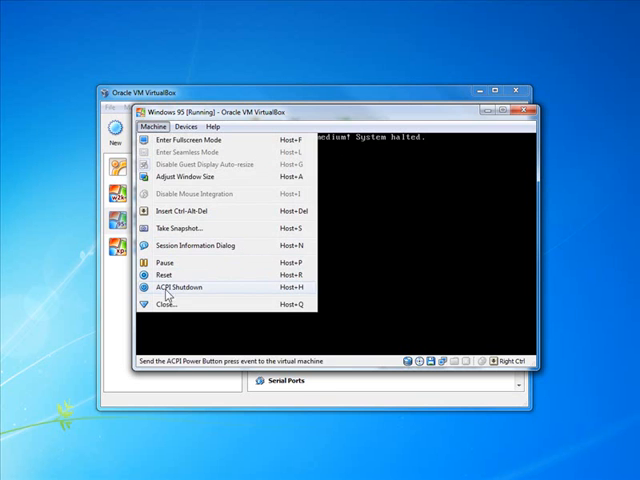
{"action": "left_click", "coordinate": [182, 288]}
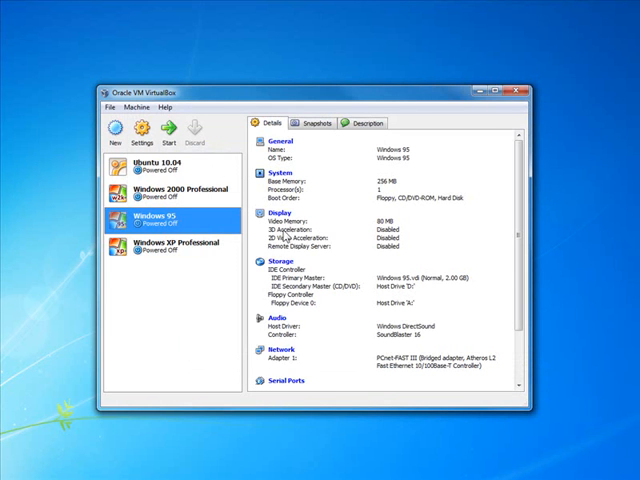
{"action": "mouse_move", "coordinate": [390, 308]}
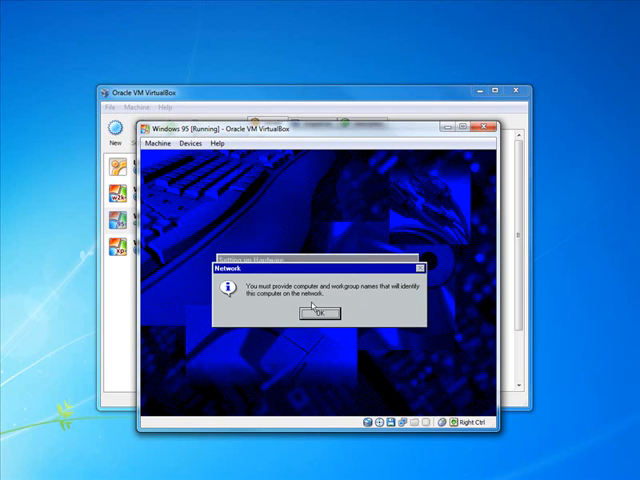
Name the computer Win95 in workgroup FSPN and view the installed network components
{"action": "left_click", "coordinate": [317, 313]}
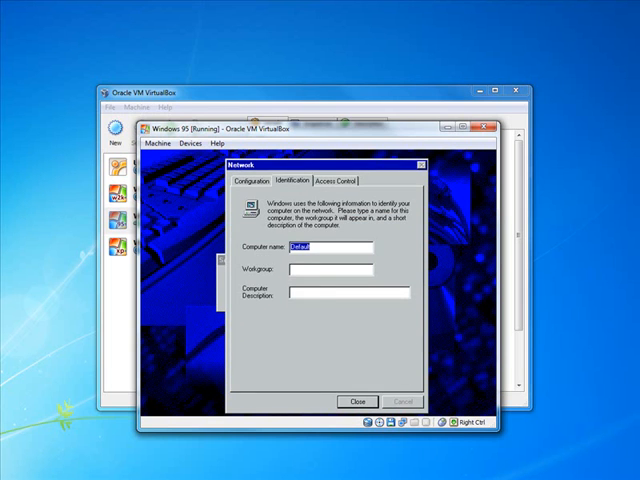
{"action": "type", "text": "Win9"}
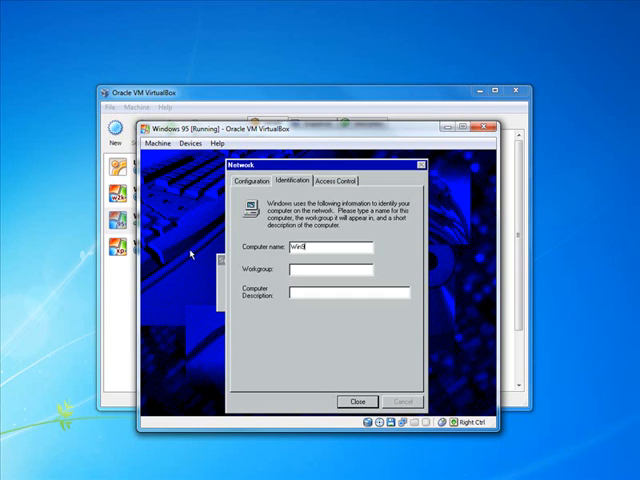
{"action": "type", "text": "FSPN"}
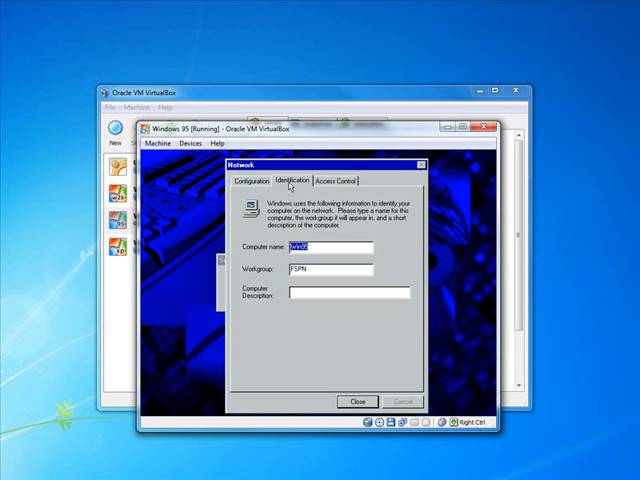
{"action": "left_click", "coordinate": [253, 180]}
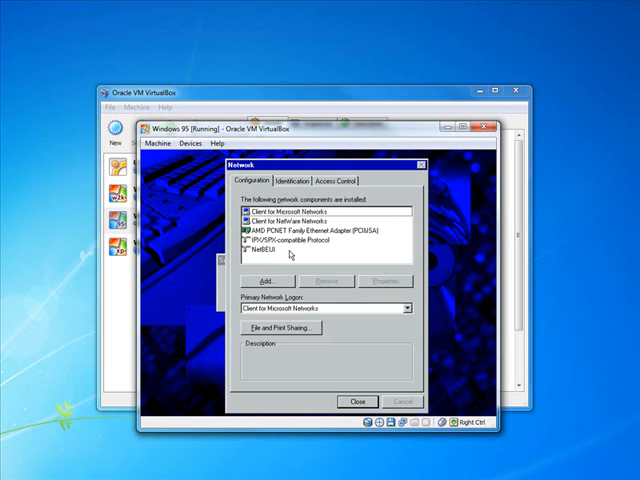
Add Microsoft's TCP/IP protocol to the Windows 95 network components
{"action": "left_click", "coordinate": [264, 281]}
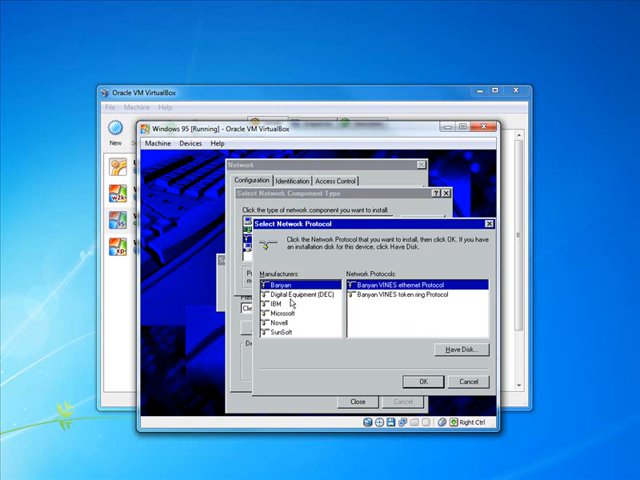
{"action": "left_click", "coordinate": [277, 314]}
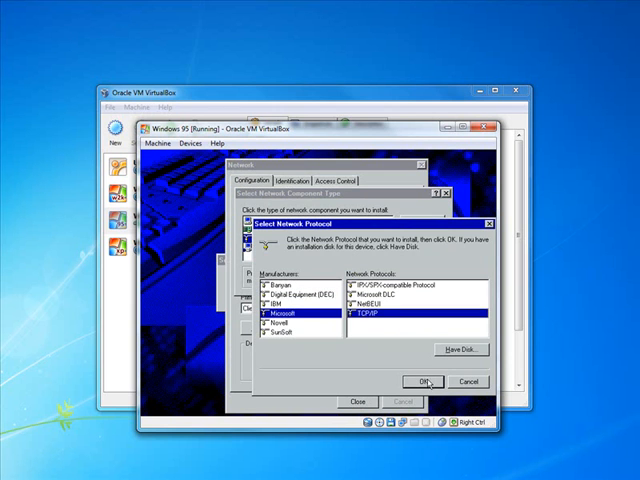
{"action": "left_click", "coordinate": [422, 381]}
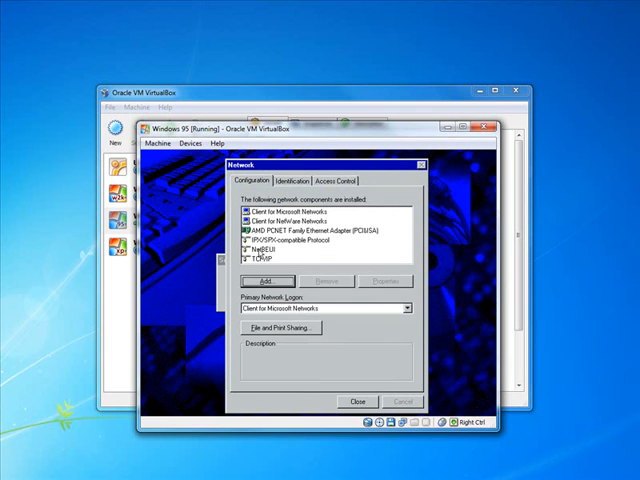
Remove the NetBEUI and IPX/SPX-compatible protocols, leaving the AMD PCNET adapter and TCP/IP
{"action": "left_click", "coordinate": [300, 240]}
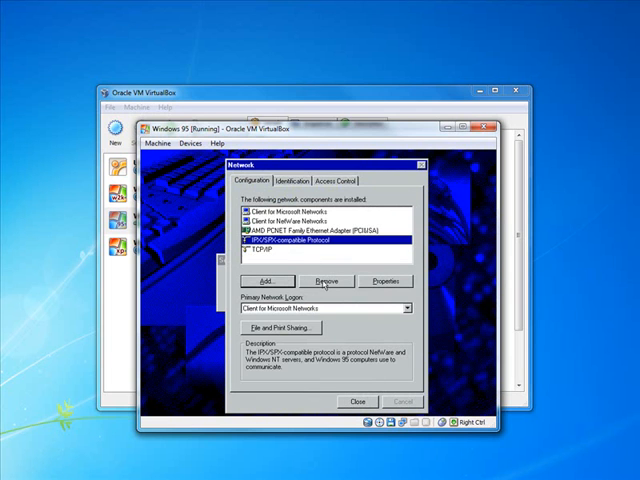
{"action": "left_click", "coordinate": [326, 280]}
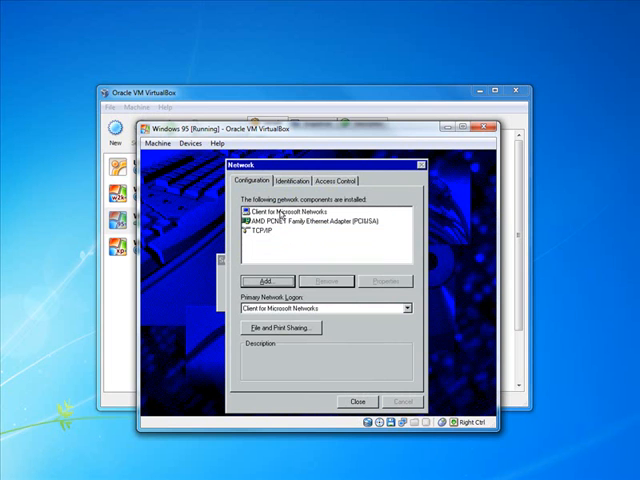
{"action": "left_click", "coordinate": [290, 211]}
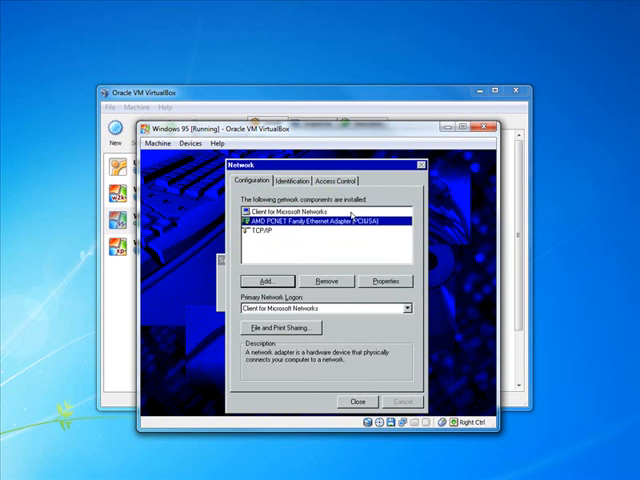
{"action": "left_click", "coordinate": [270, 232]}
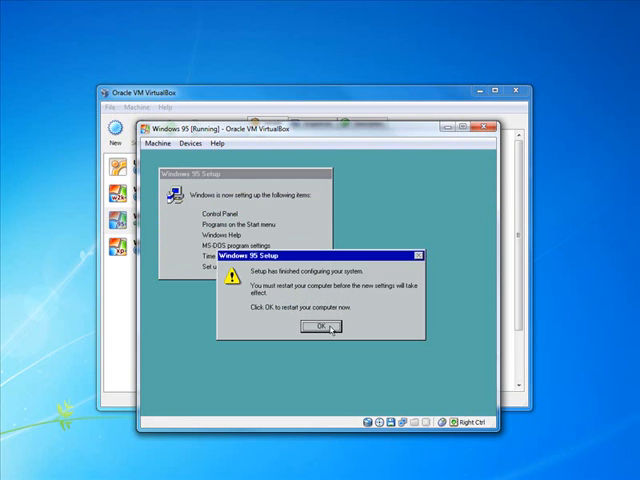
Confirm the Windows 95 Setup prompt to restart the virtual machine
{"action": "left_click", "coordinate": [318, 329]}
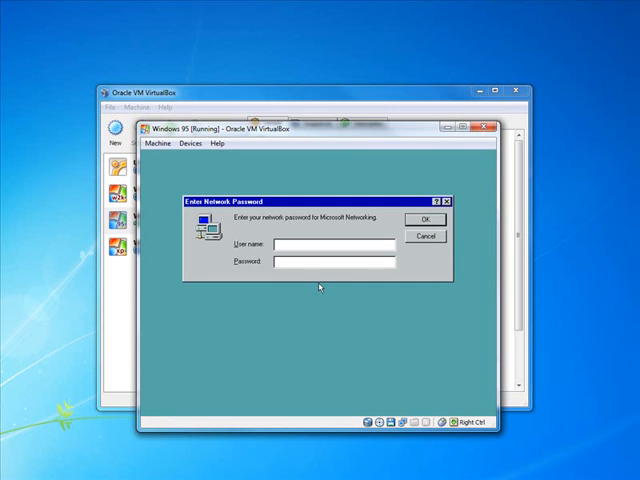
{"action": "mouse_move", "coordinate": [307, 233]}
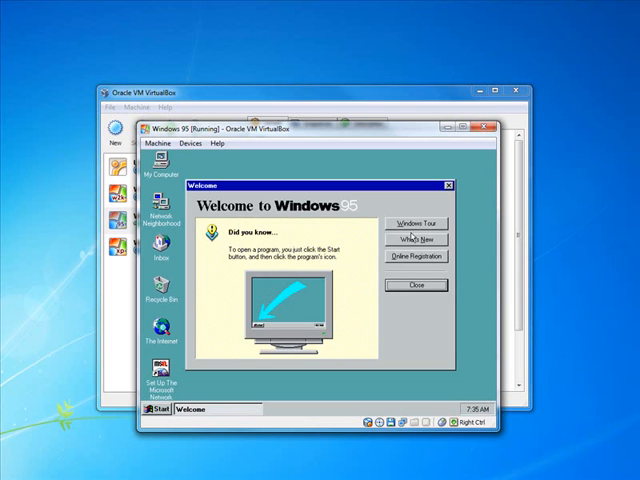
{"action": "mouse_move", "coordinate": [457, 376]}
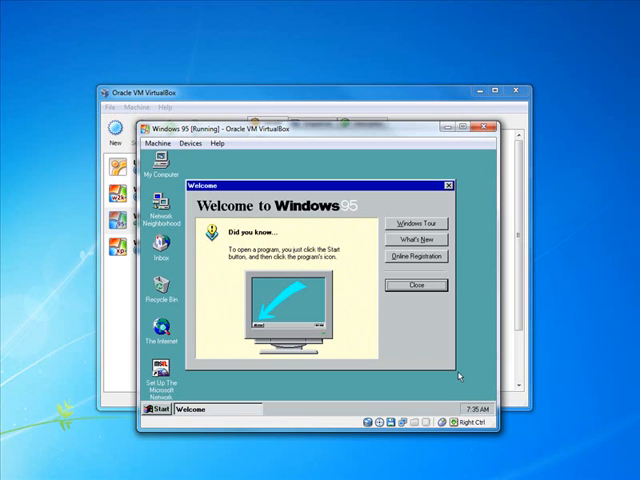